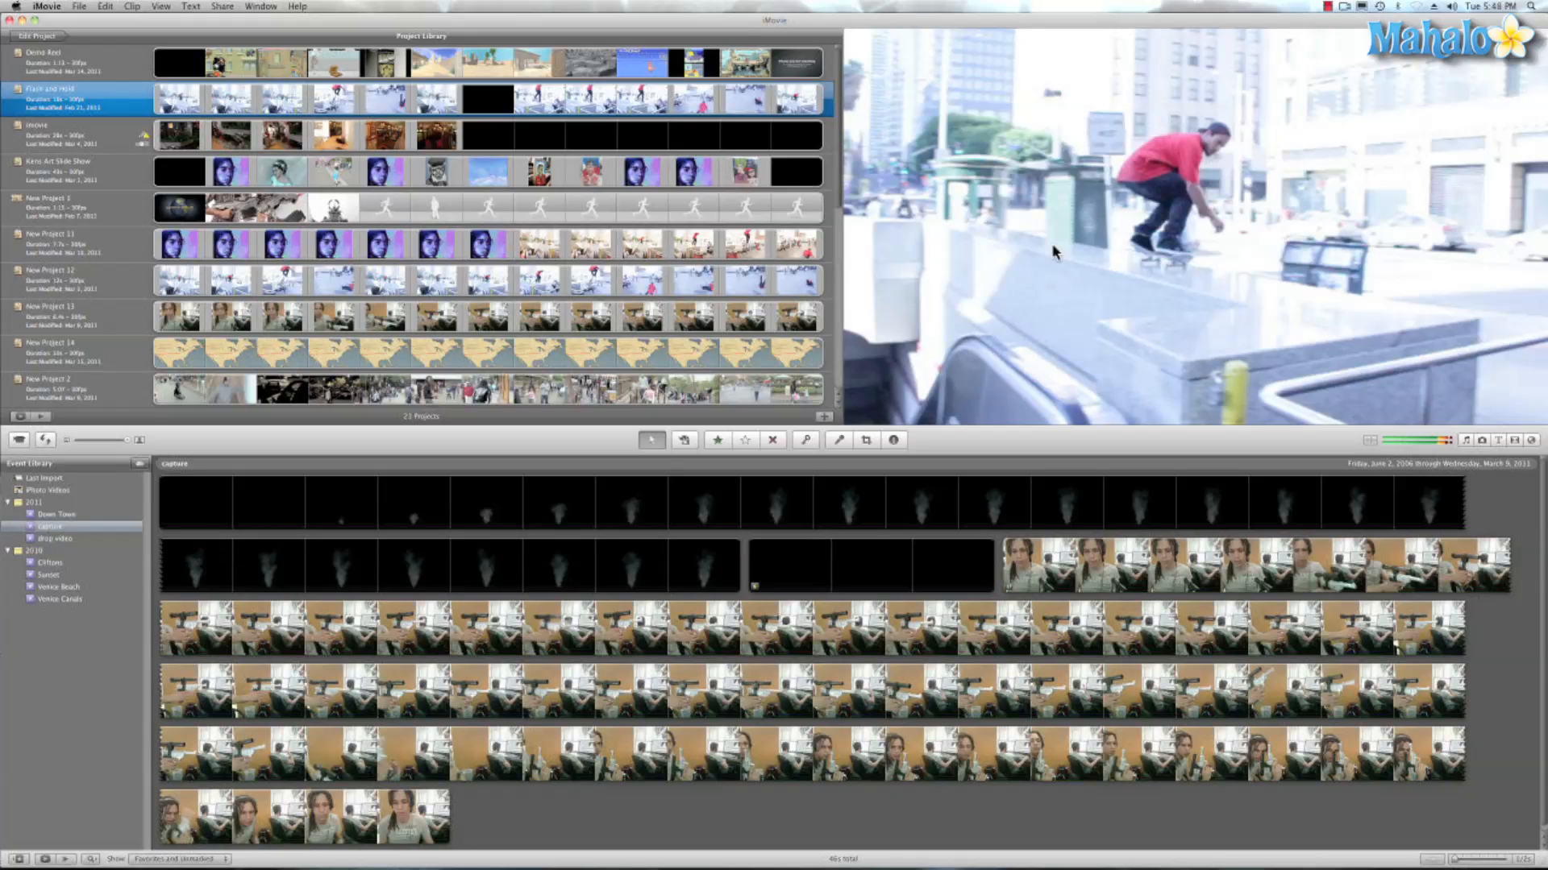
Step: Start a new iMovie project so the New Project dialog appears
{"action": "key", "text": "cmd+n"}
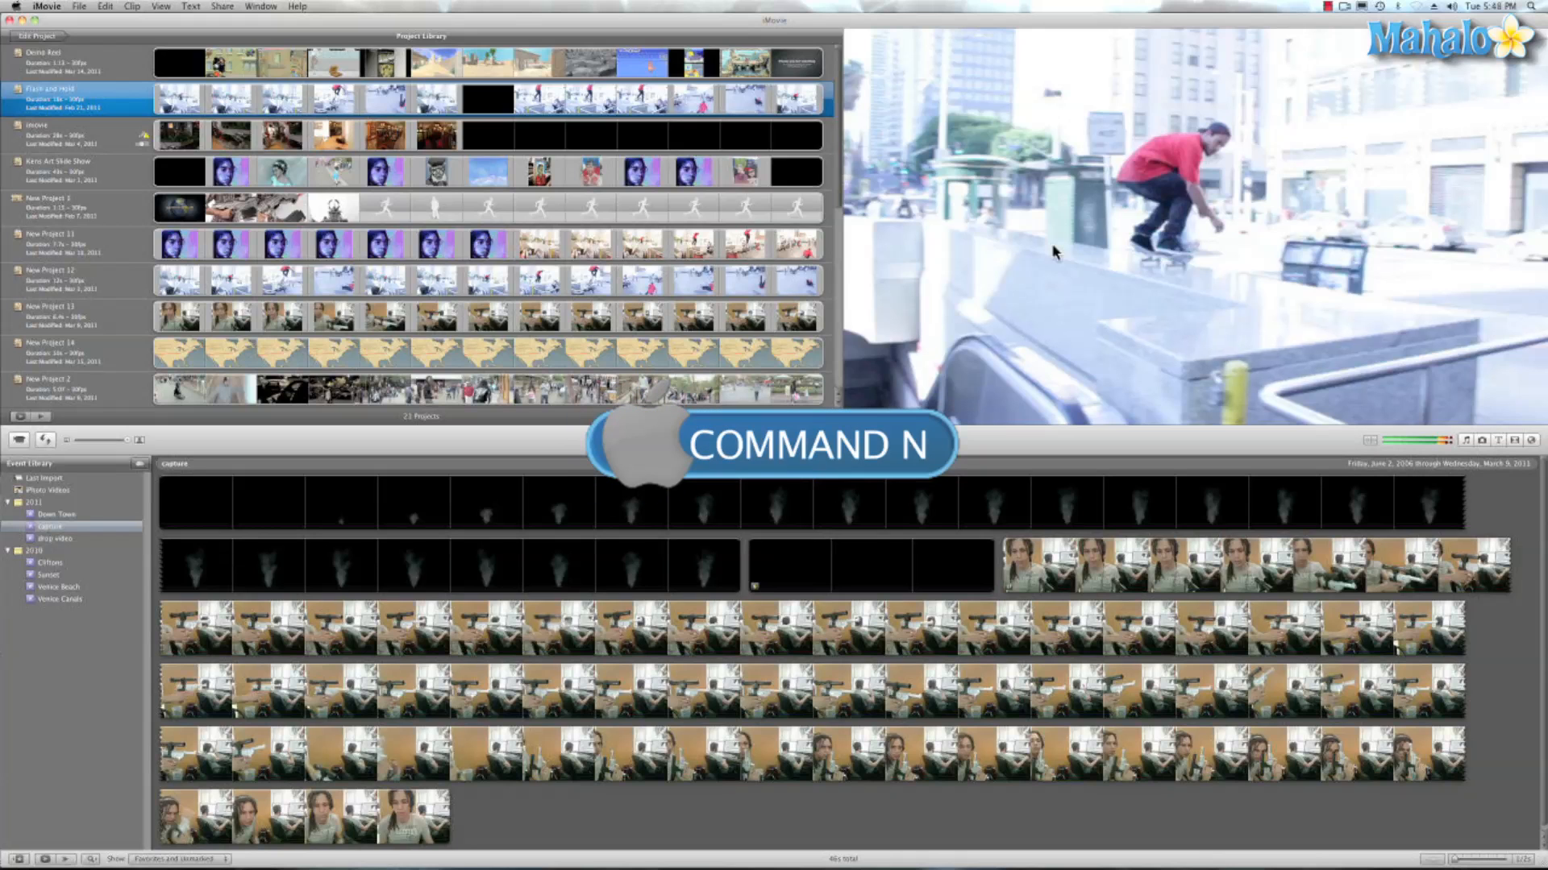
{"action": "key", "text": "cmd+n"}
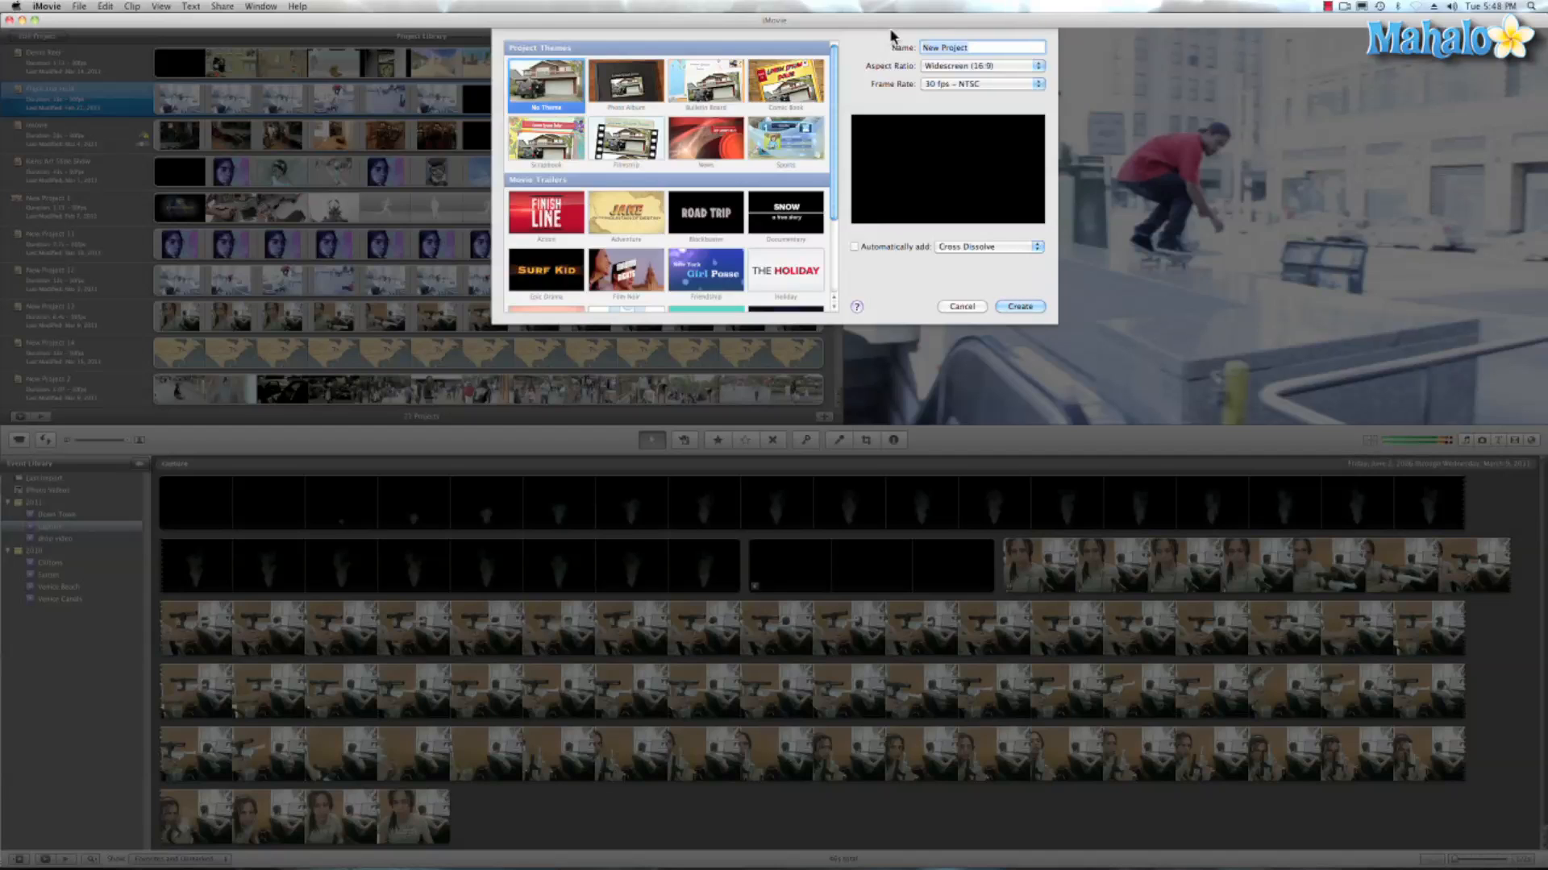
Step: Name the project 'Dr Jones', keep No Theme and create it
{"action": "type", "text": "Dr Jones"}
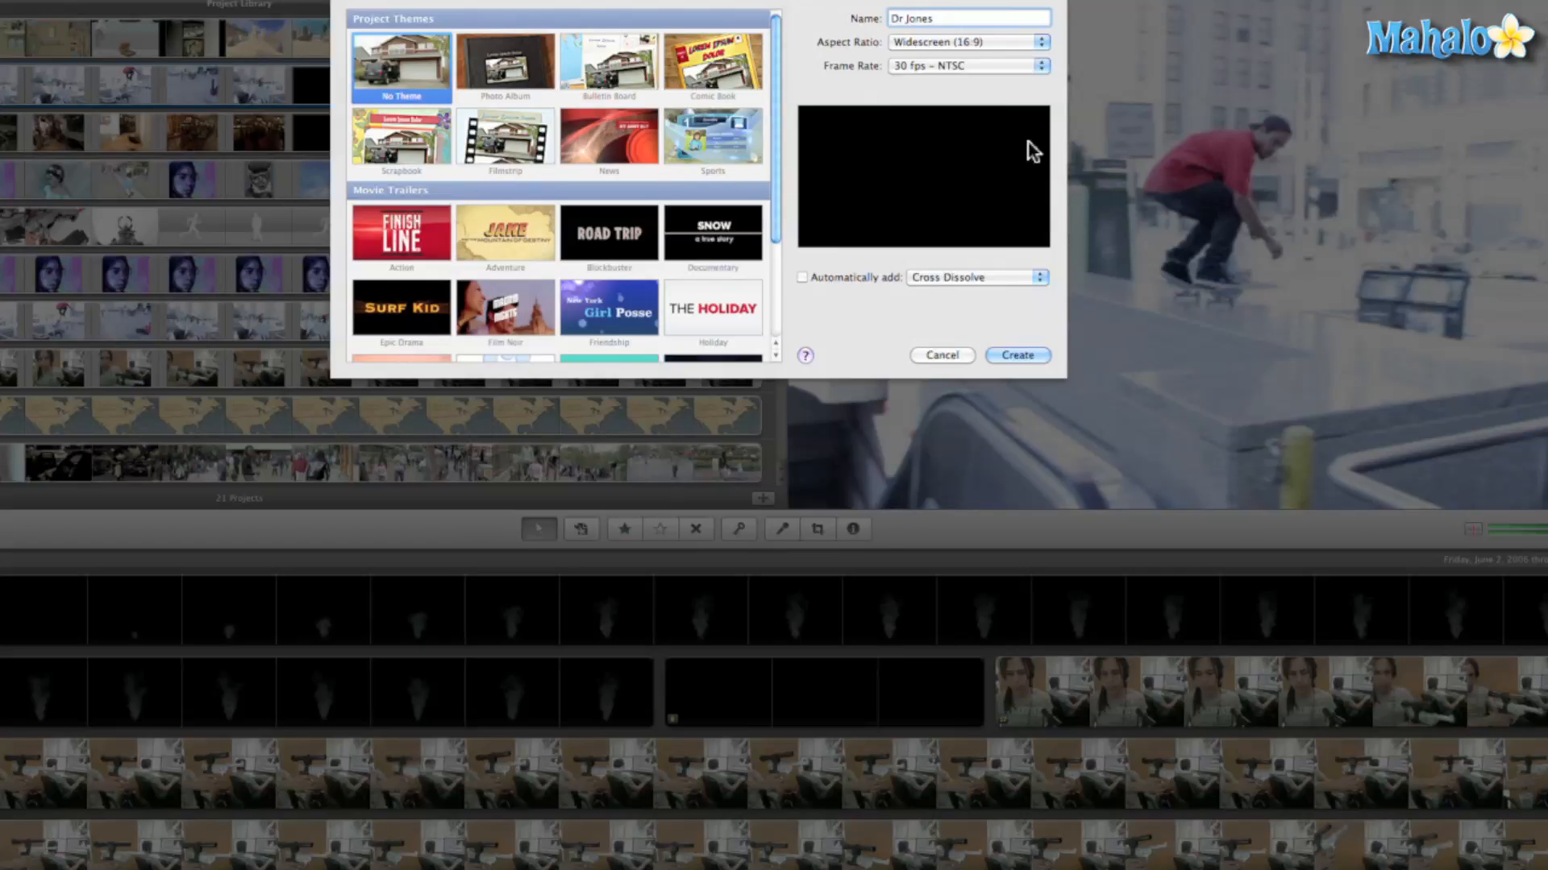
{"action": "left_click", "coordinate": [941, 354]}
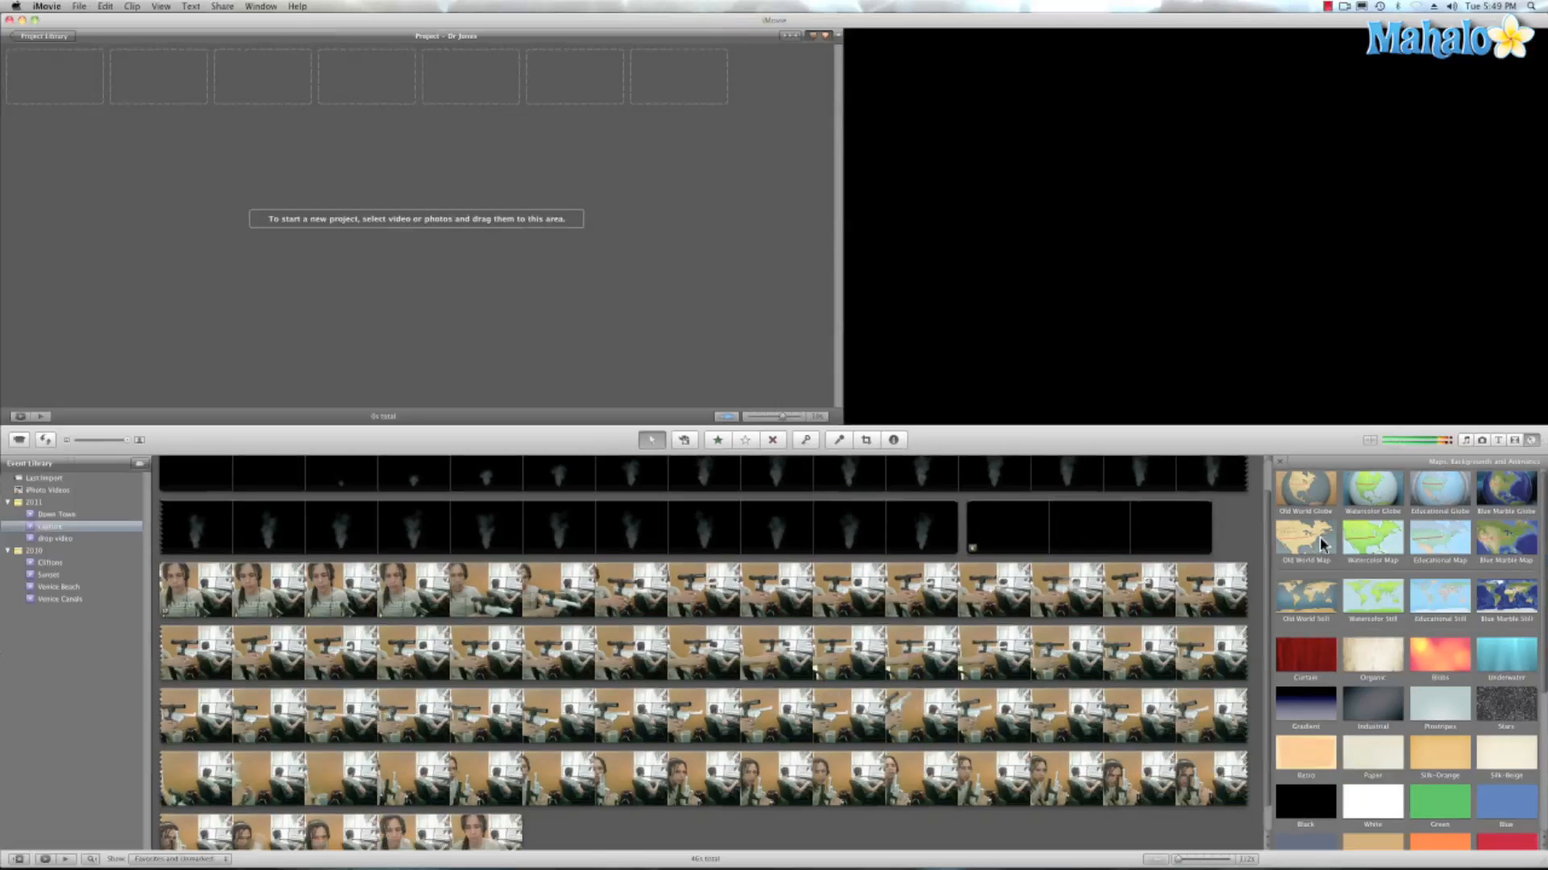
Step: Drag the Old World Map animation into the empty Dr Jones project
{"action": "left_click_drag", "start_coordinate": [1304, 538], "coordinate": [135, 89]}
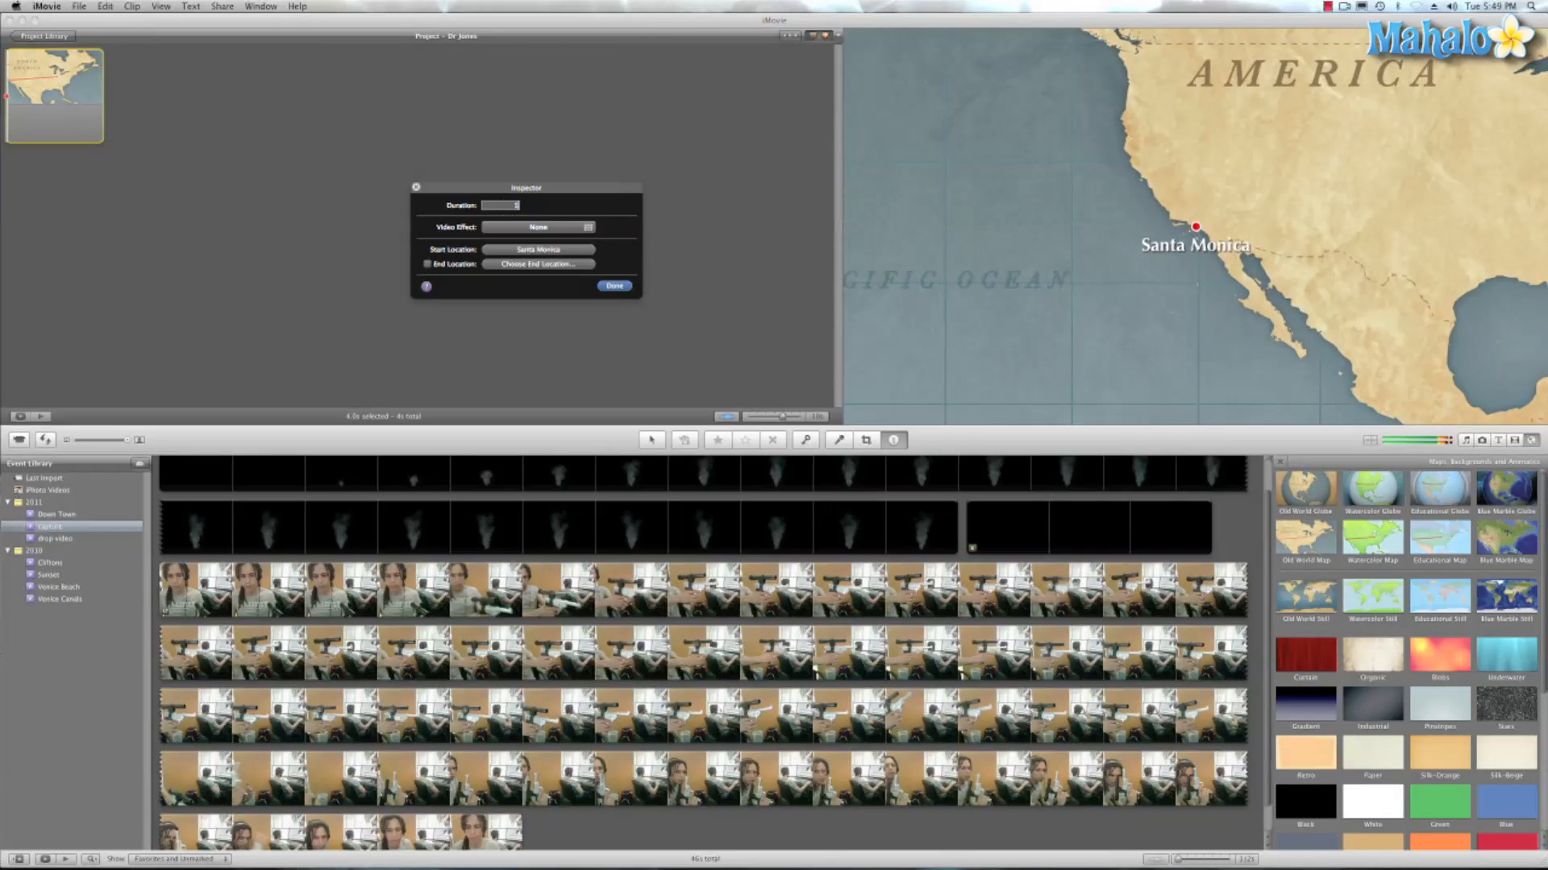
Step: Set the map clip duration to 10s and its start location to Cairo, Egypt
{"action": "type", "text": "10s"}
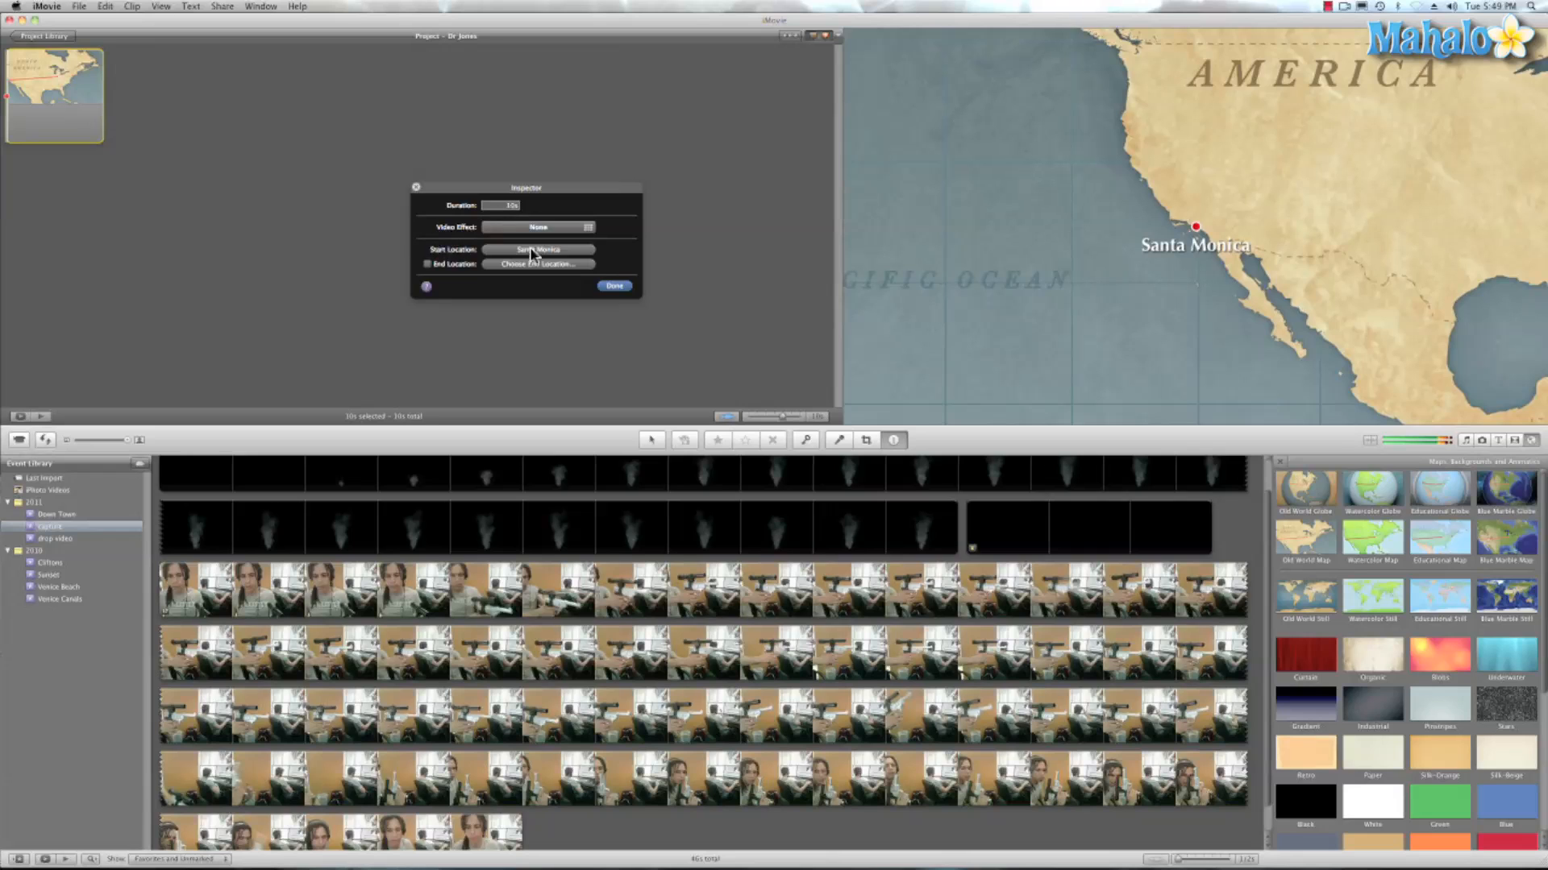
{"action": "left_click", "coordinate": [538, 250]}
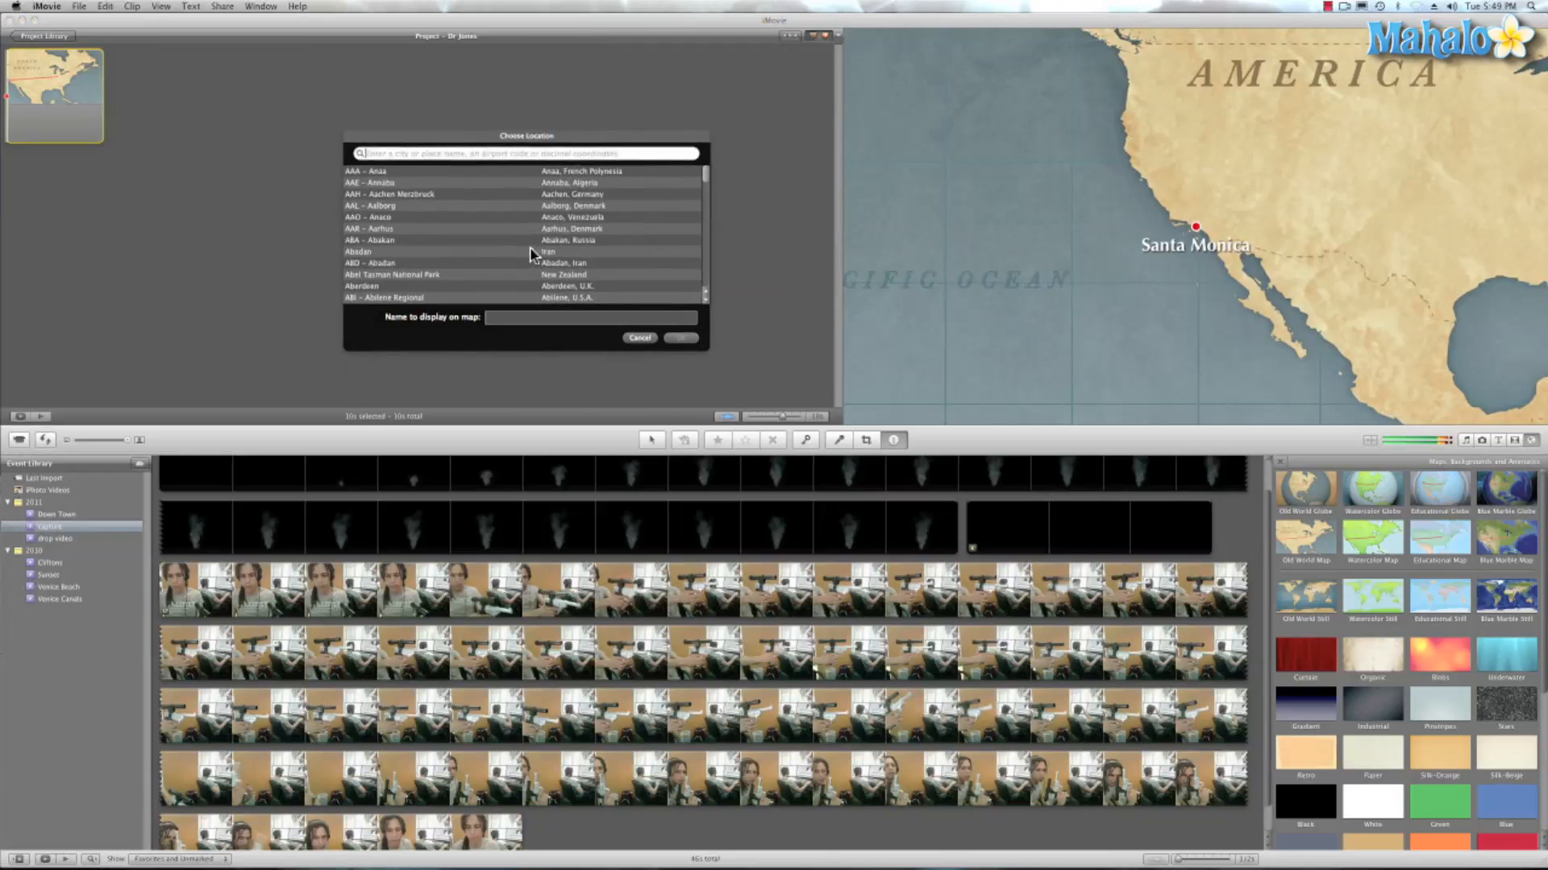
{"action": "mouse_move", "coordinate": [597, 242]}
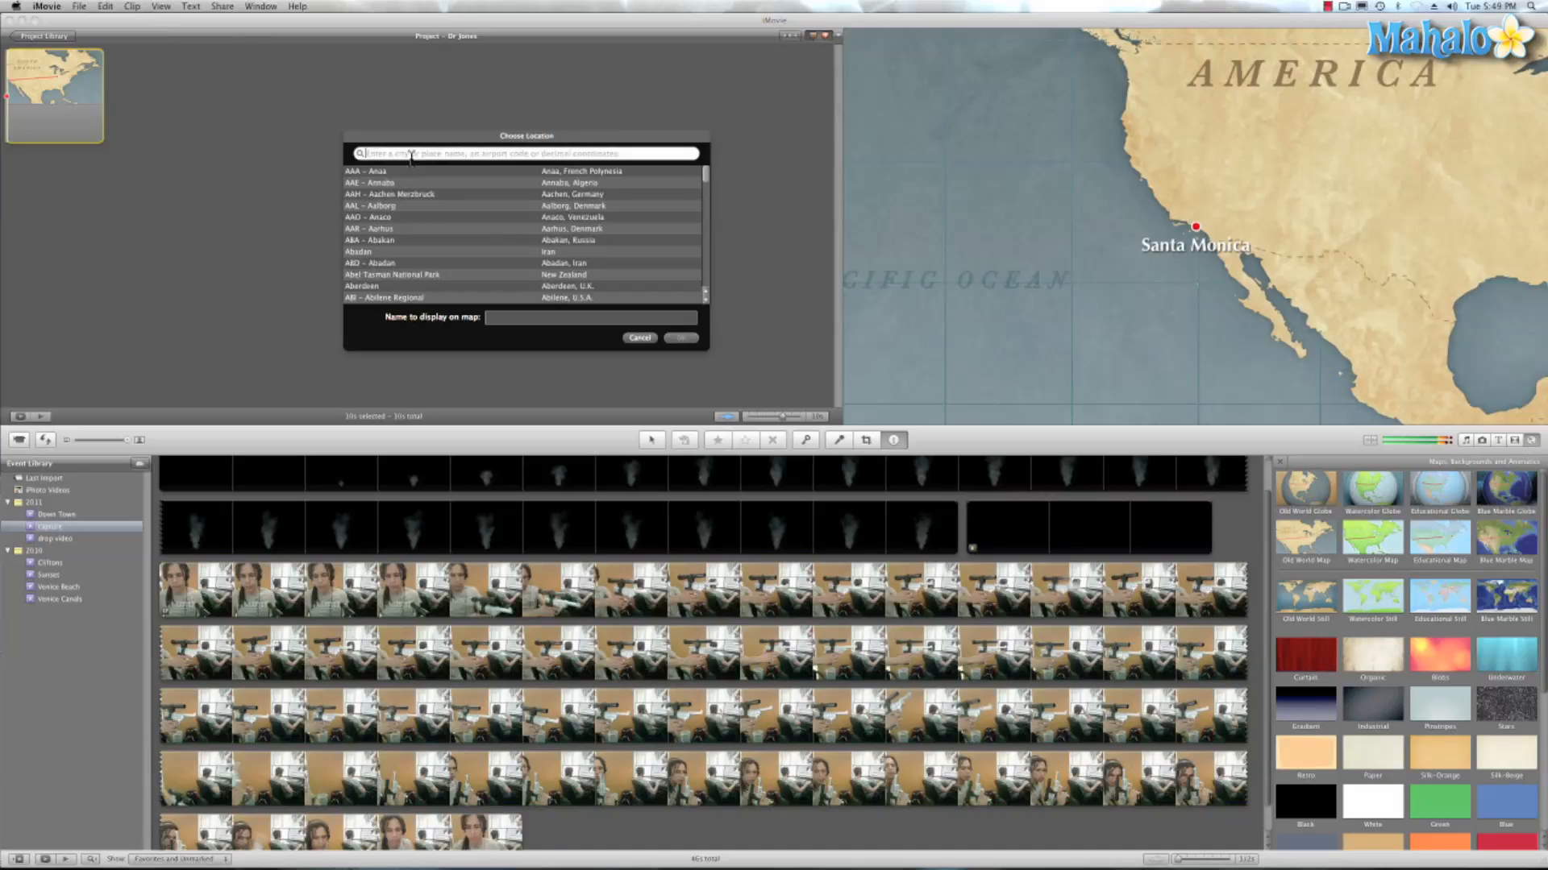
{"action": "type", "text": "Cairo"}
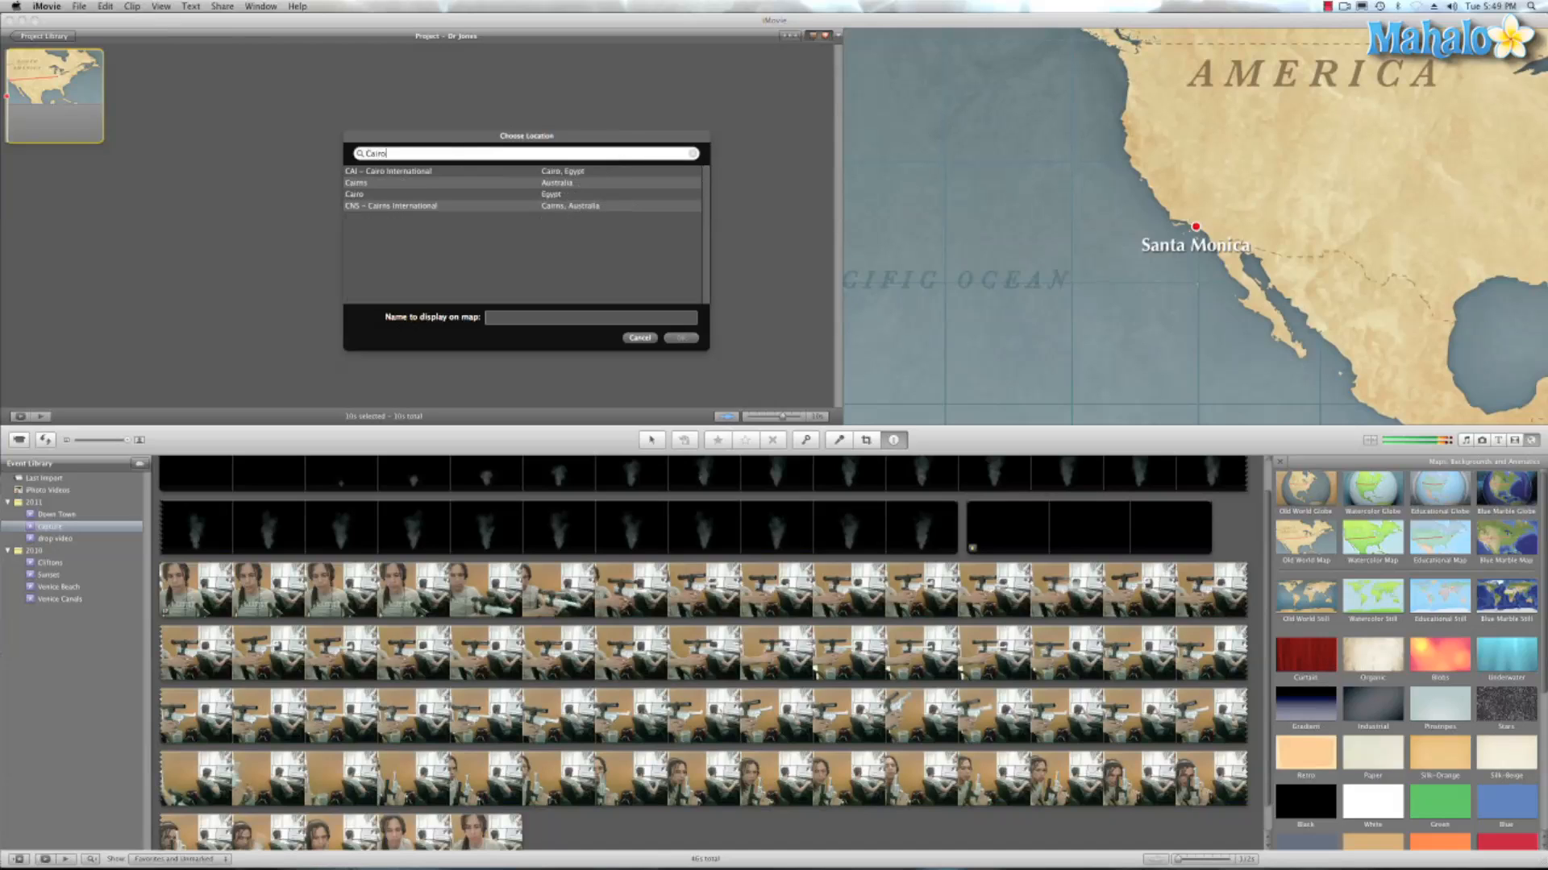
{"action": "left_click", "coordinate": [404, 182]}
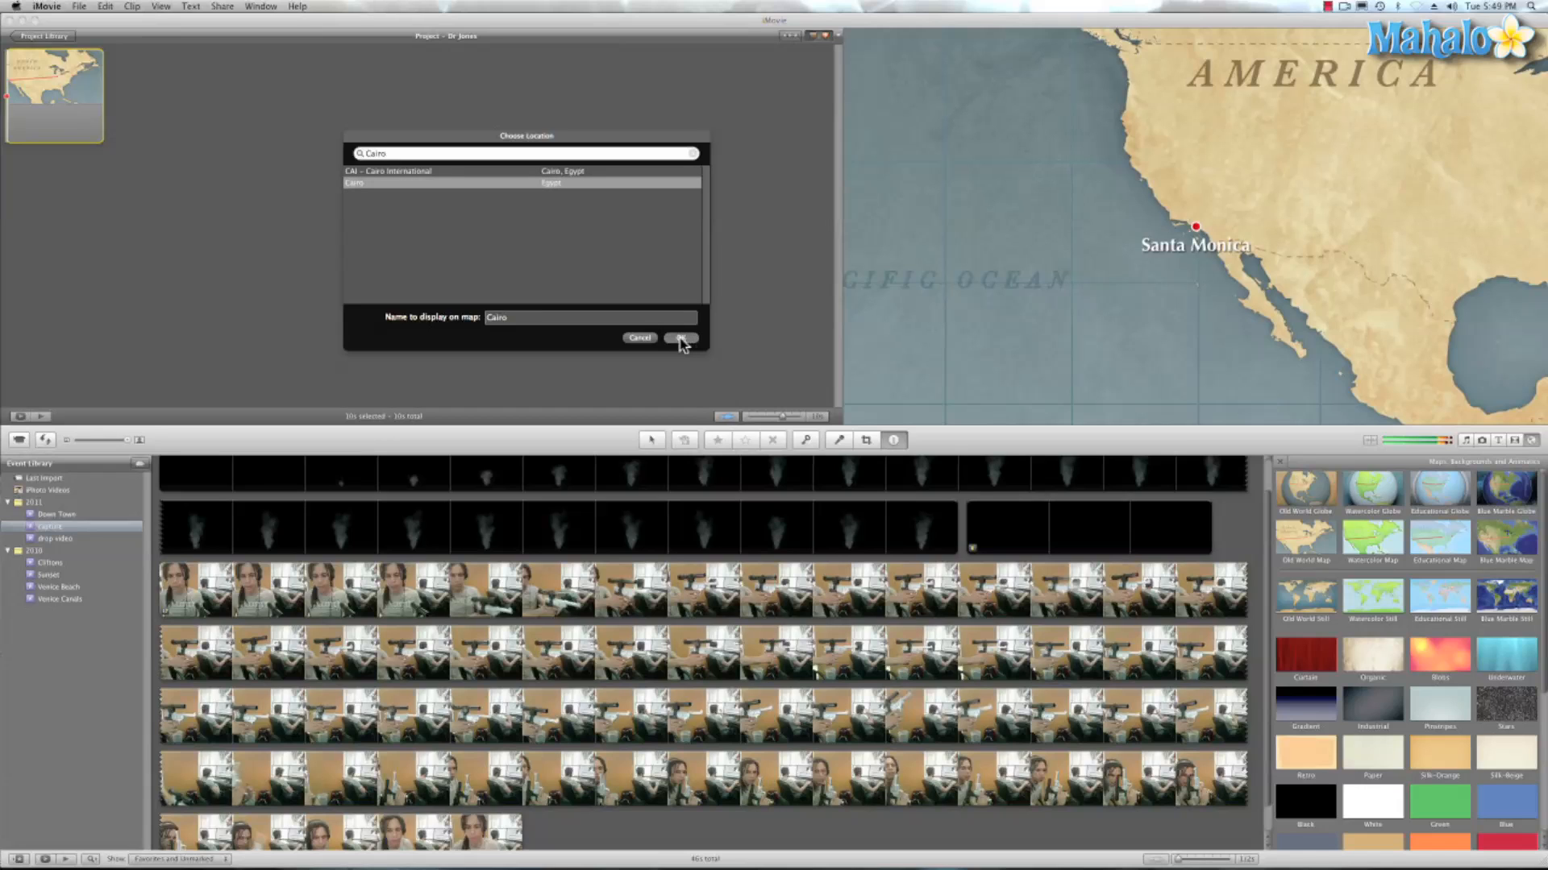
{"action": "left_click", "coordinate": [678, 339]}
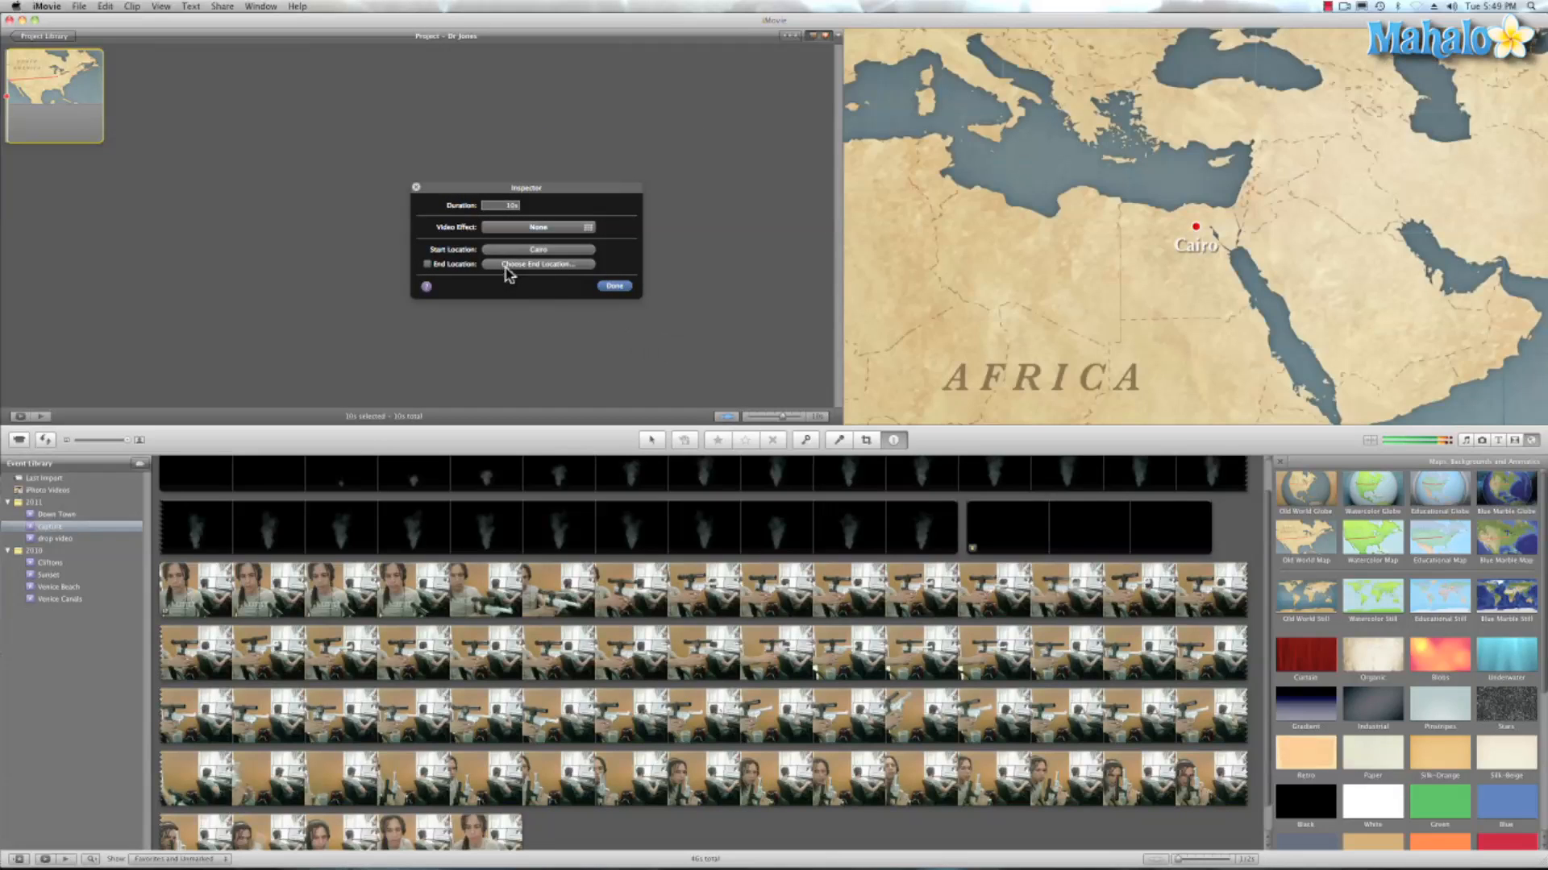
Step: Set the end location to Dakar, Senegal and apply the route
{"action": "left_click", "coordinate": [539, 265]}
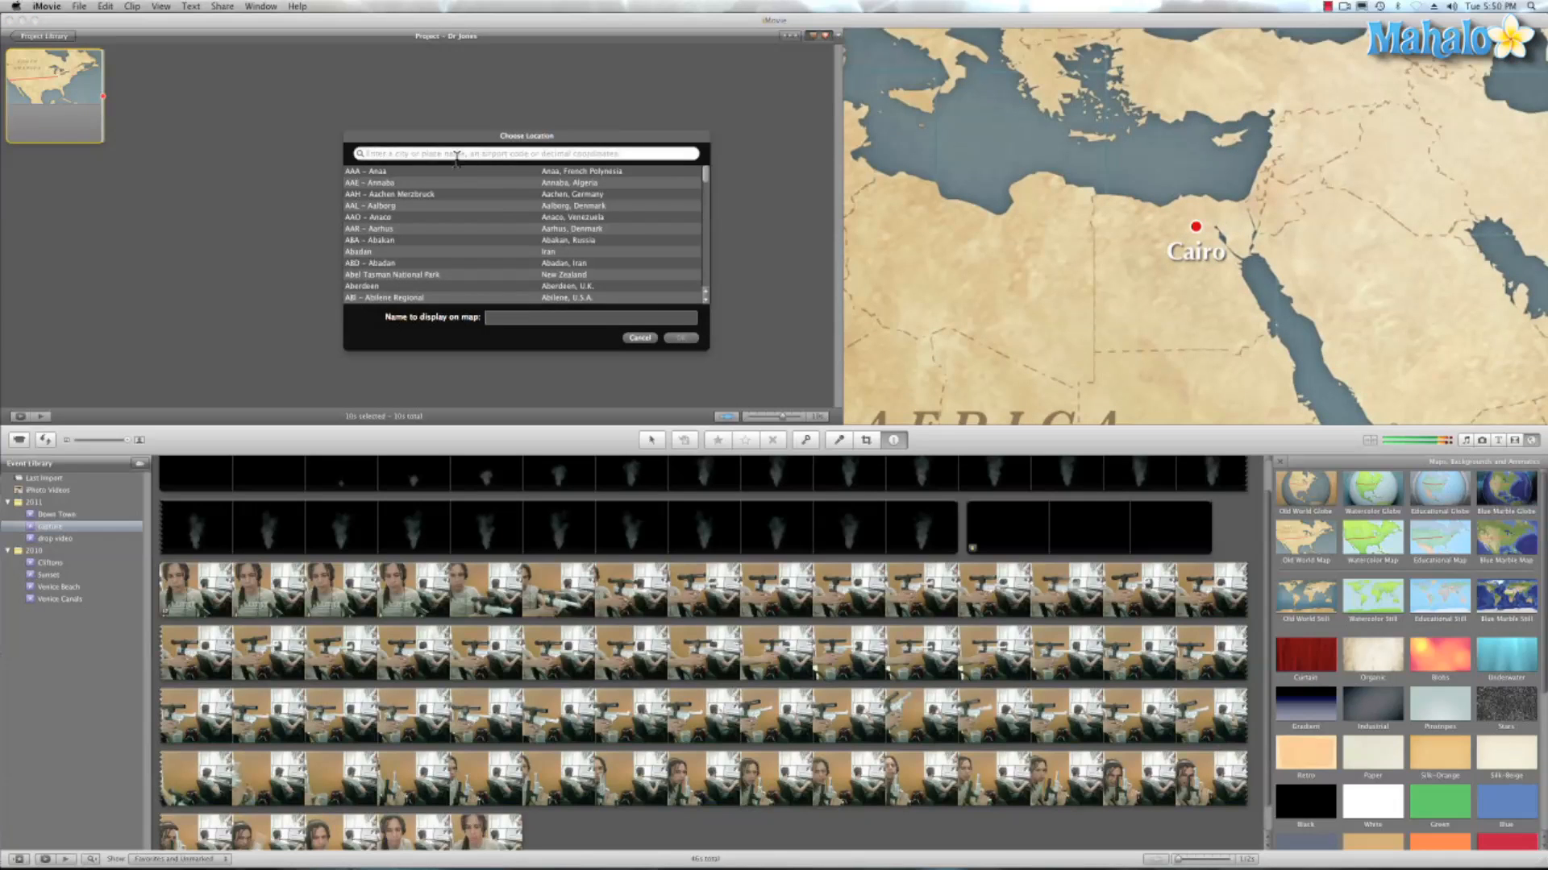
{"action": "type", "text": "Dakar"}
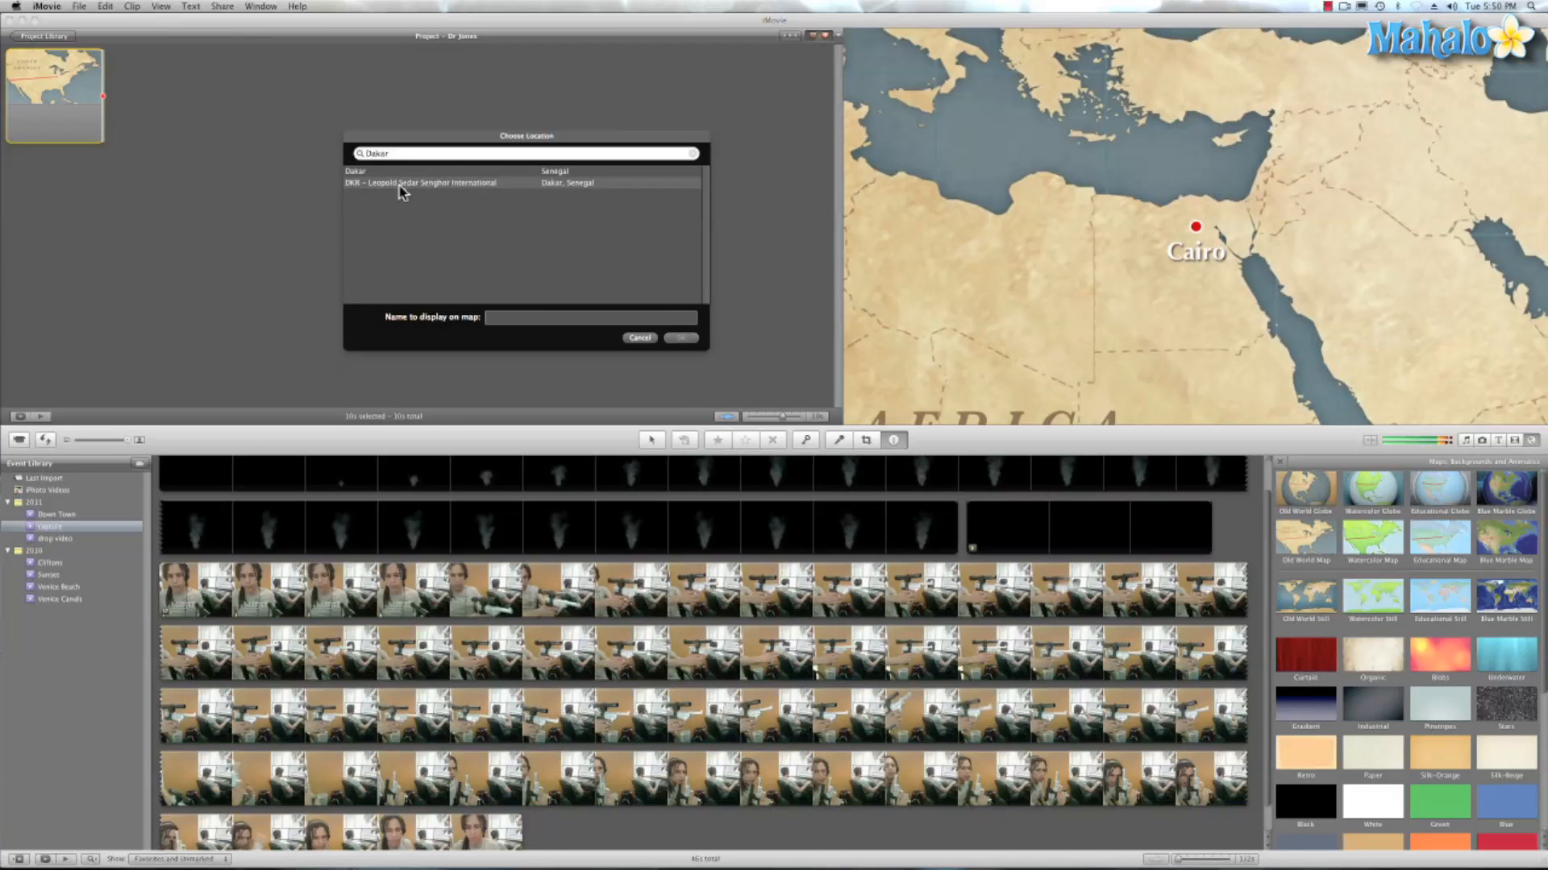
{"action": "left_click", "coordinate": [417, 182]}
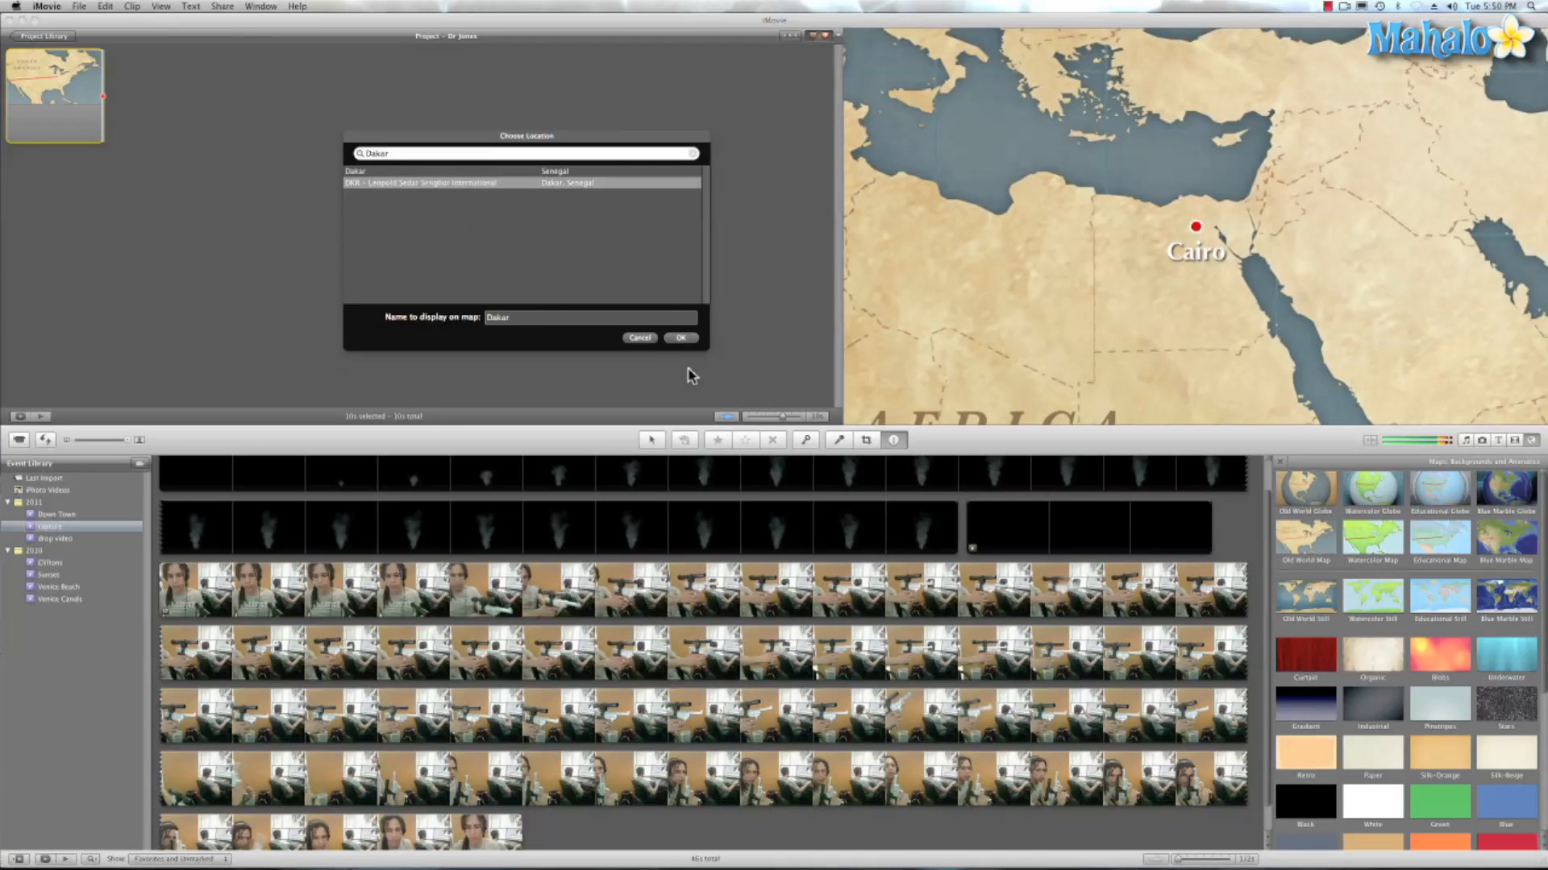
{"action": "left_click", "coordinate": [680, 339]}
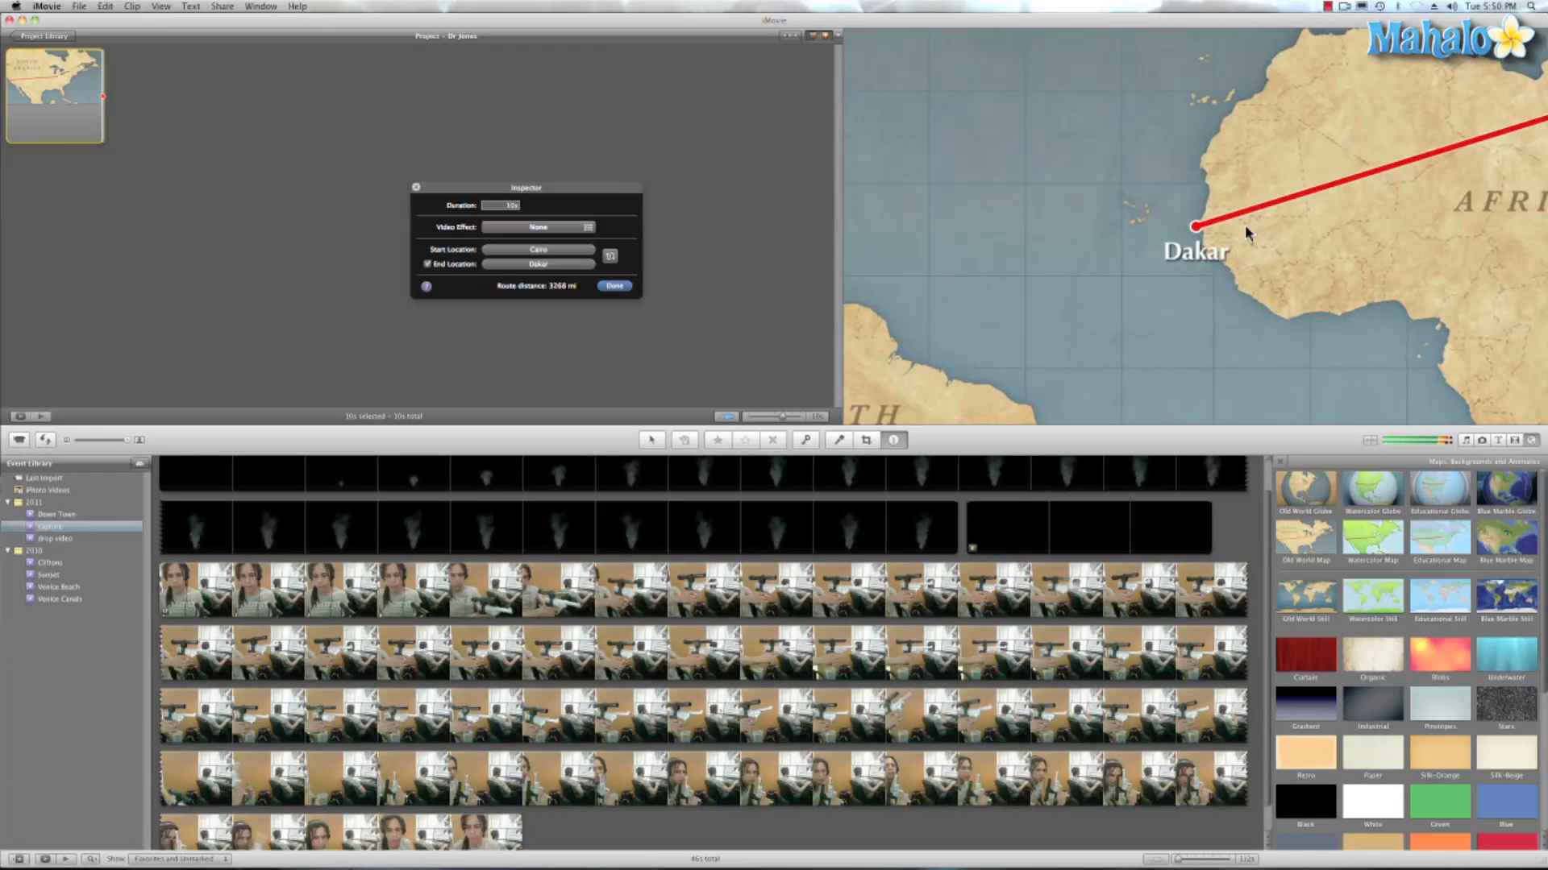
{"action": "mouse_move", "coordinate": [1213, 238]}
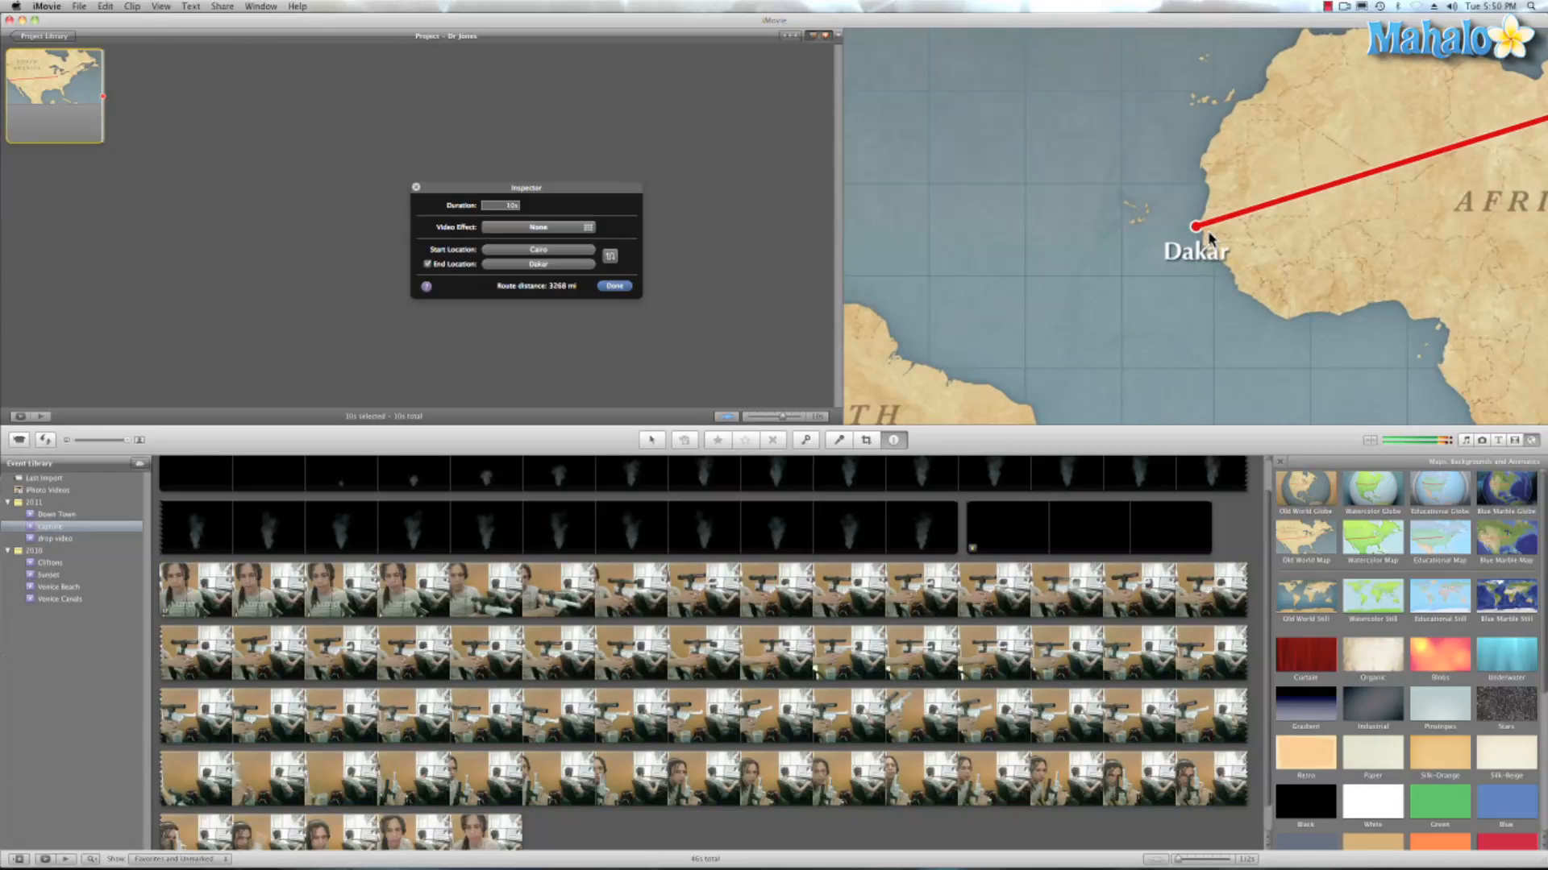
{"action": "mouse_move", "coordinate": [621, 300]}
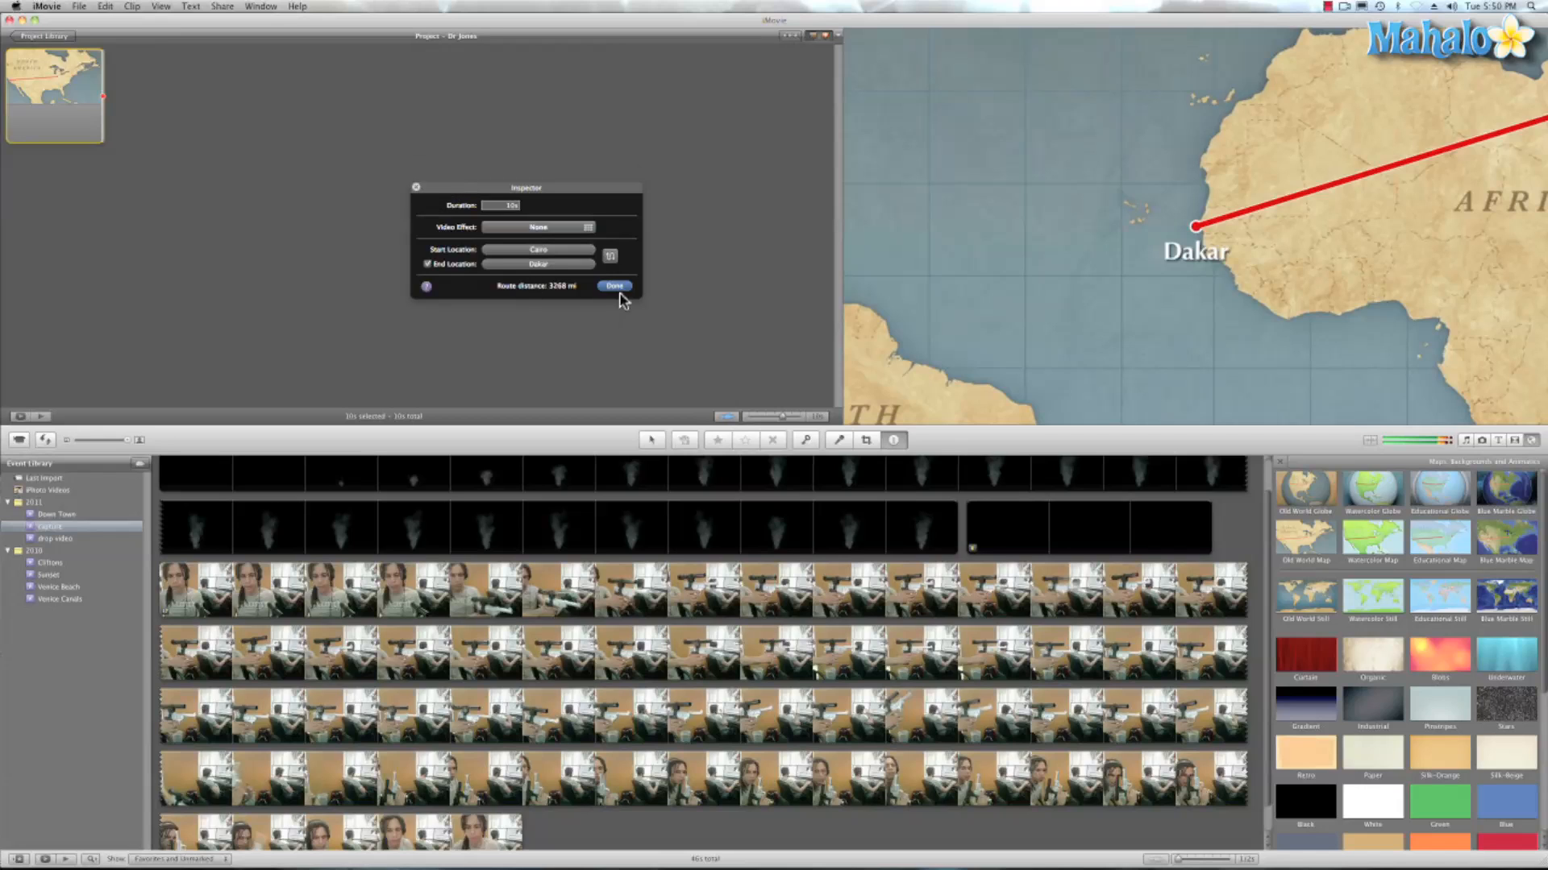
{"action": "left_click", "coordinate": [614, 287]}
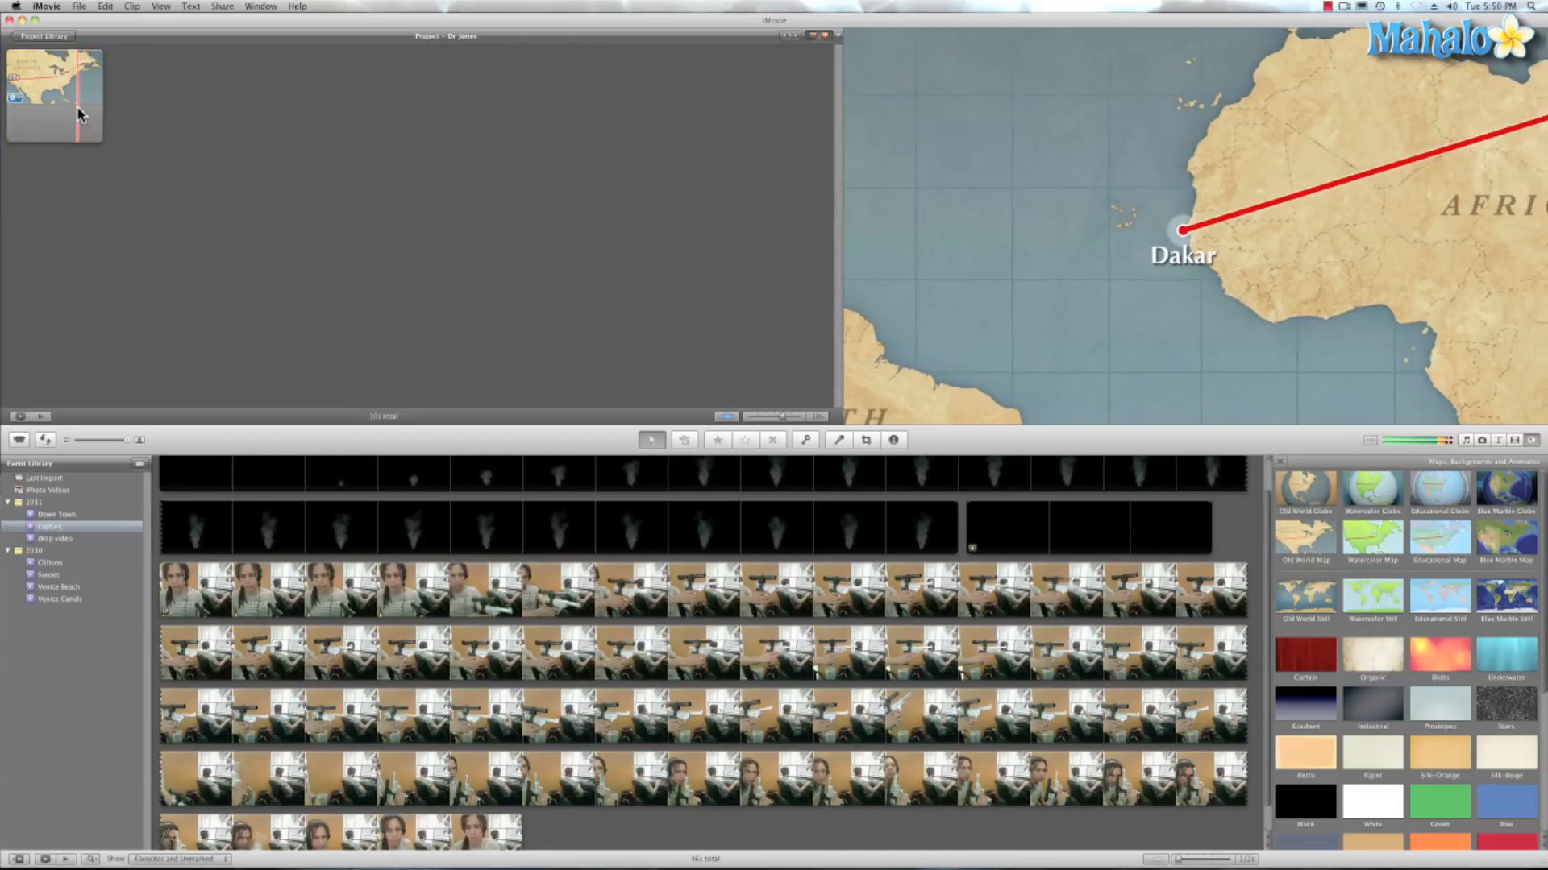
Step: Copy and paste the Cairo-to-Dakar map clip to make a second copy
{"action": "key", "text": "cmd+c"}
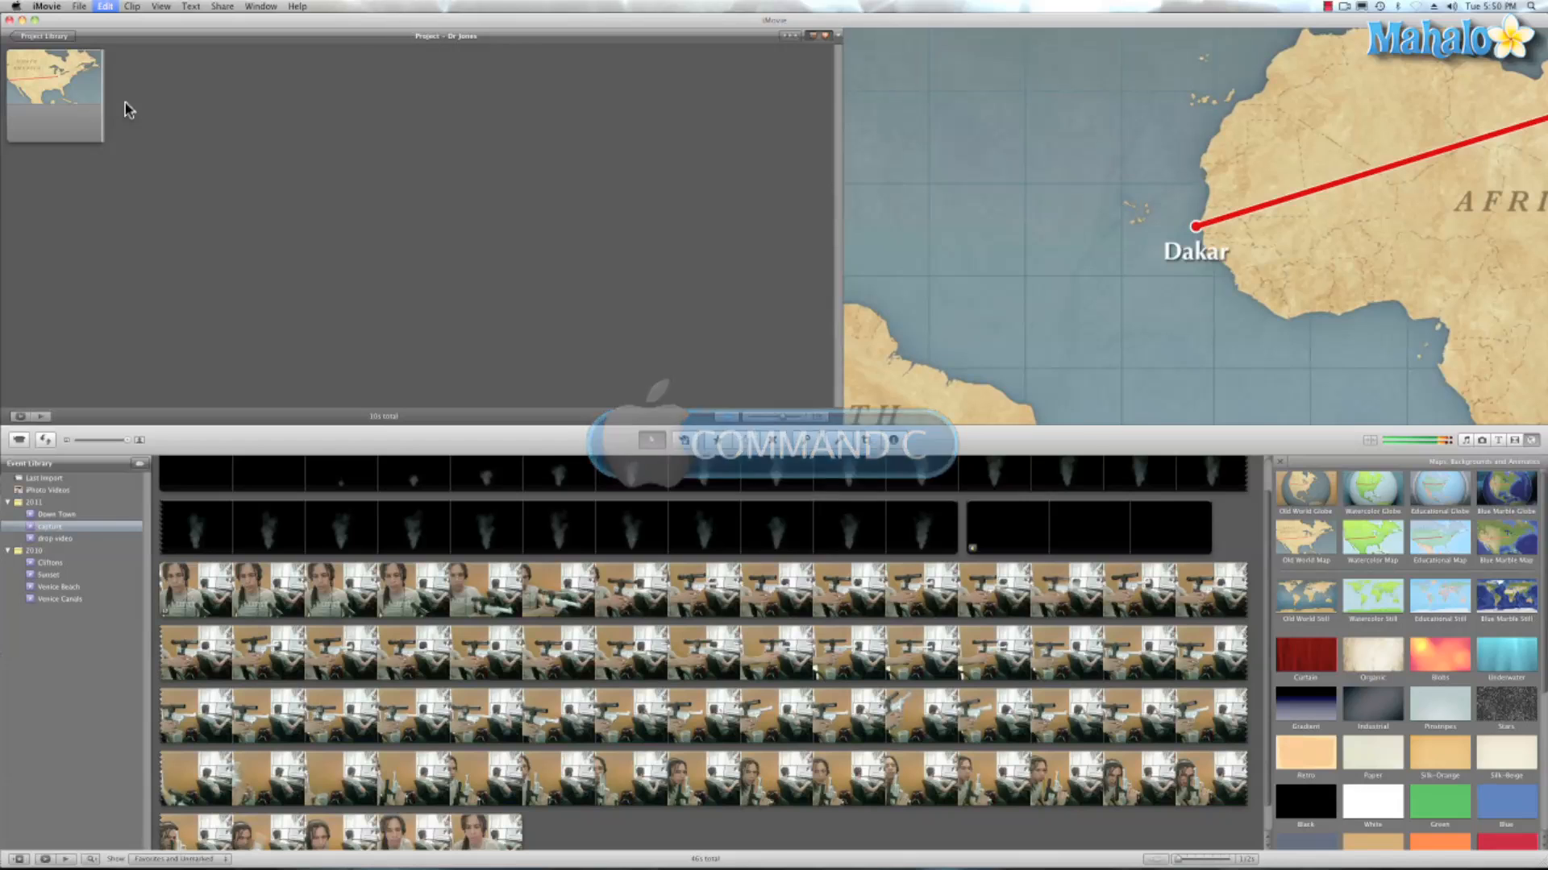
{"action": "key", "text": "cmd+v"}
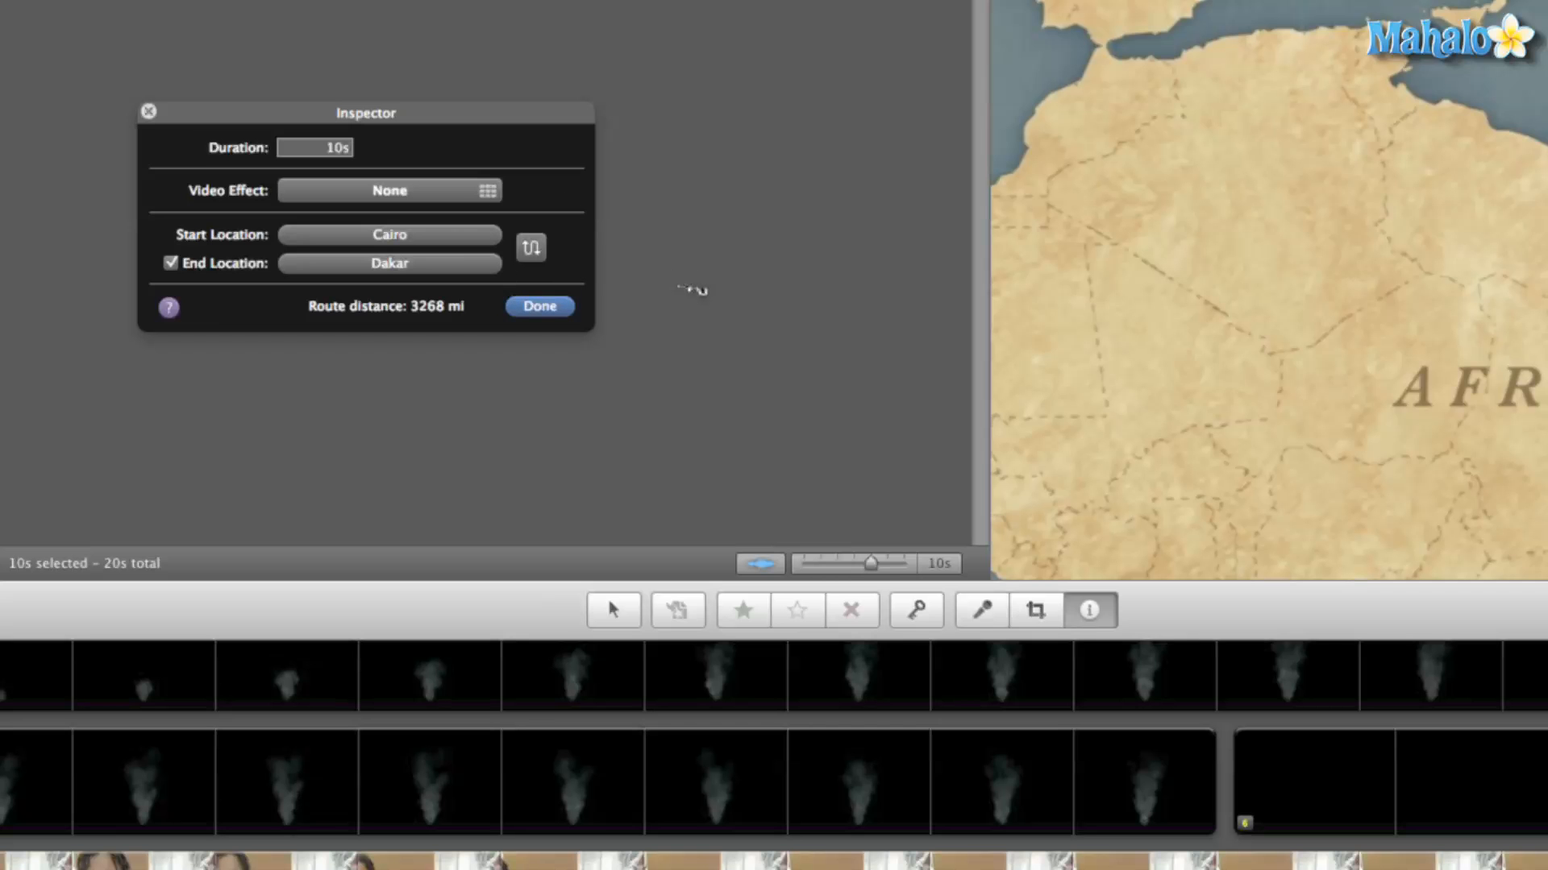
Step: Swap the route to start at Dakar and end at Angel Falls, then confirm
{"action": "left_click", "coordinate": [530, 249]}
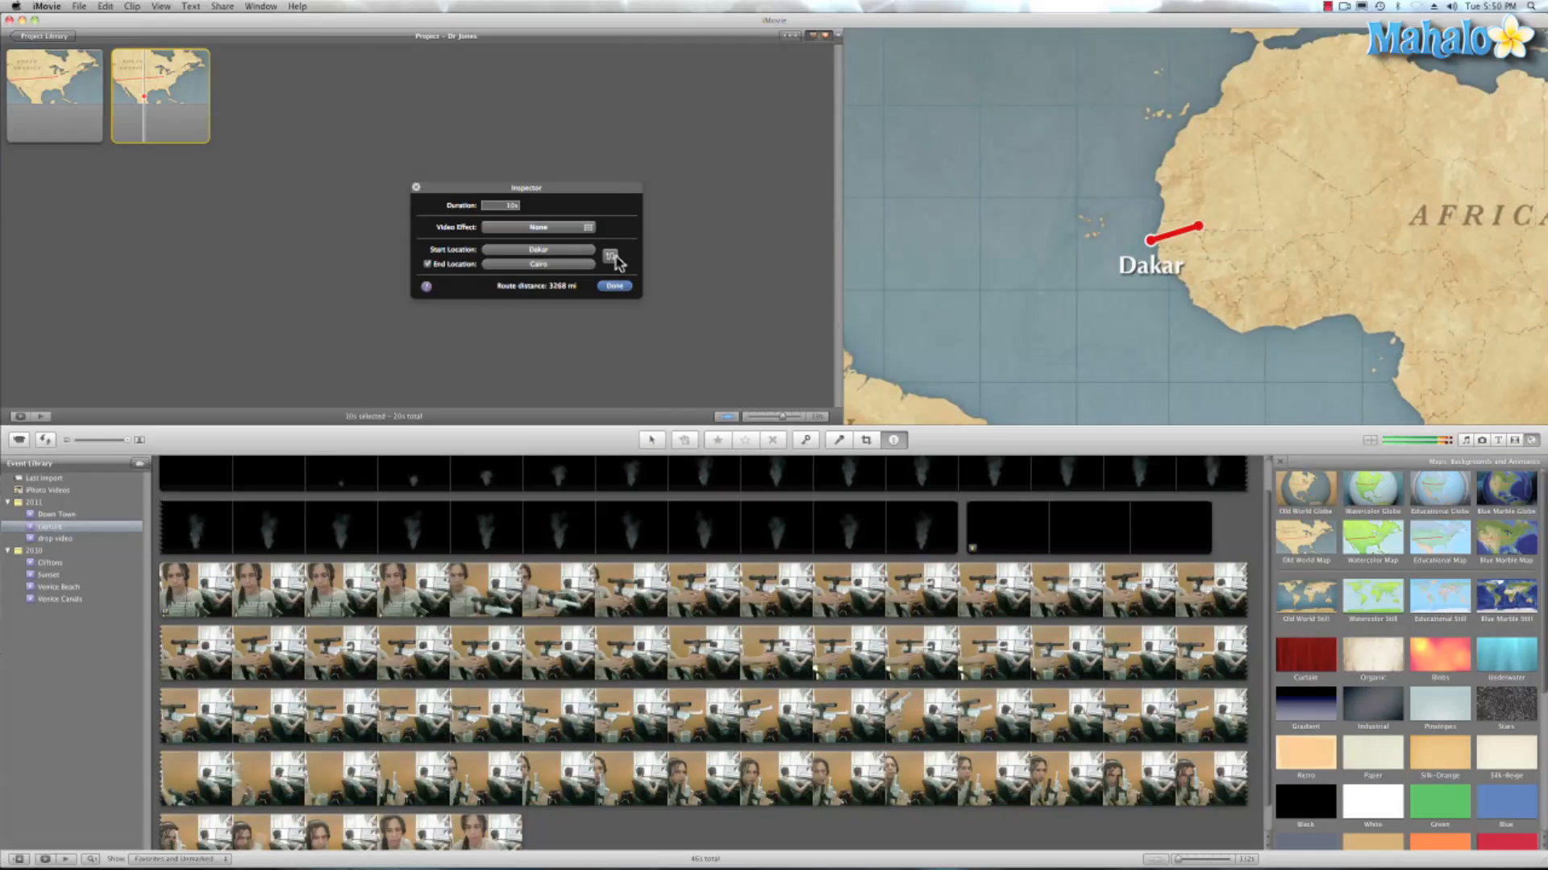
{"action": "left_click", "coordinate": [616, 287]}
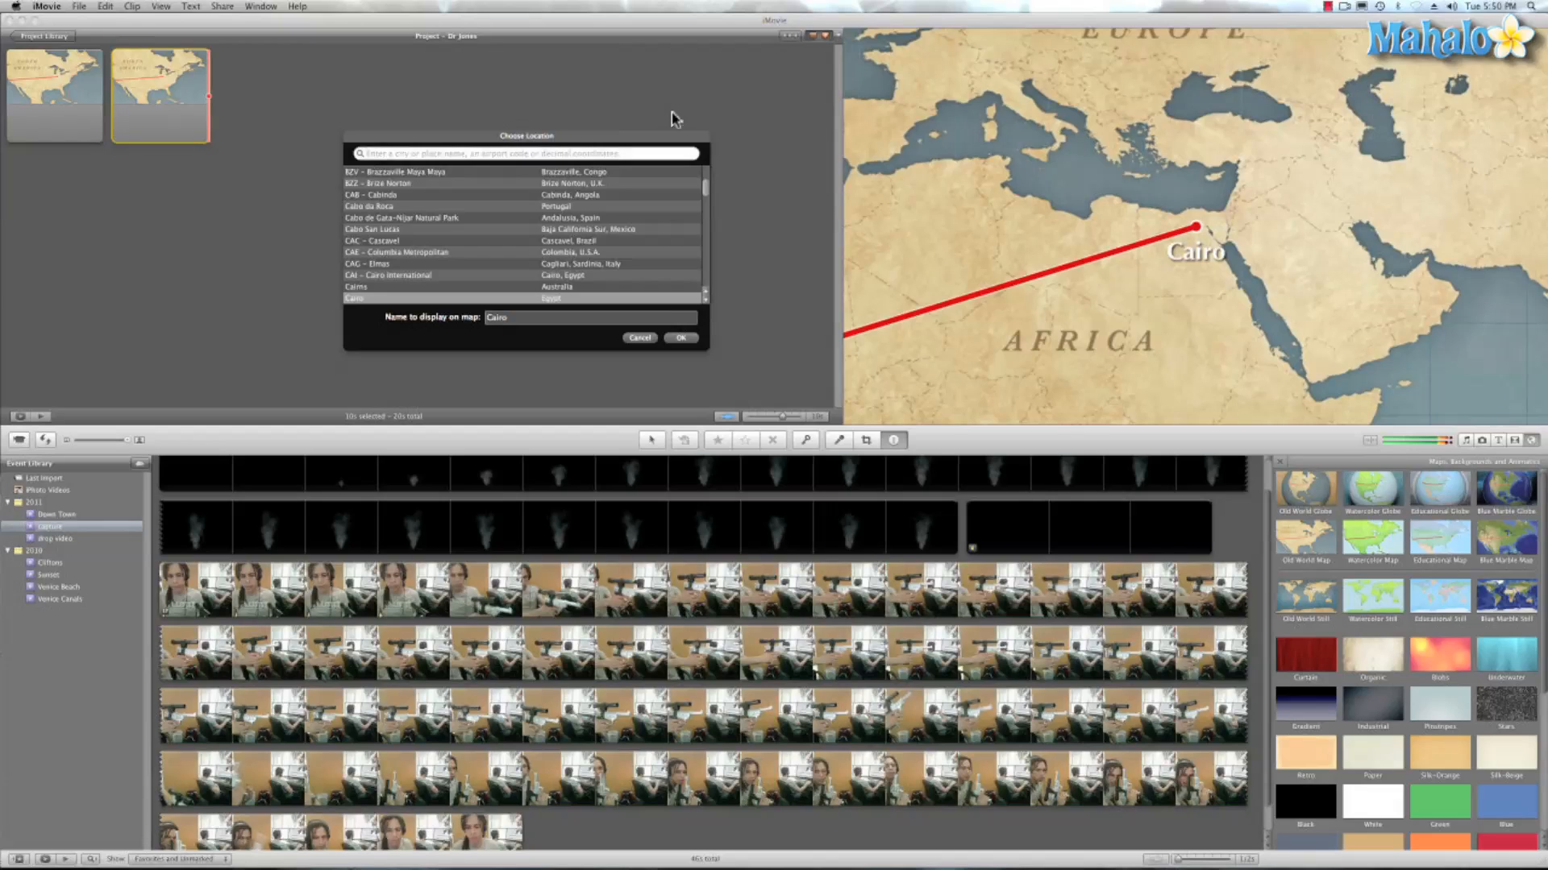
{"action": "left_click", "coordinate": [531, 153]}
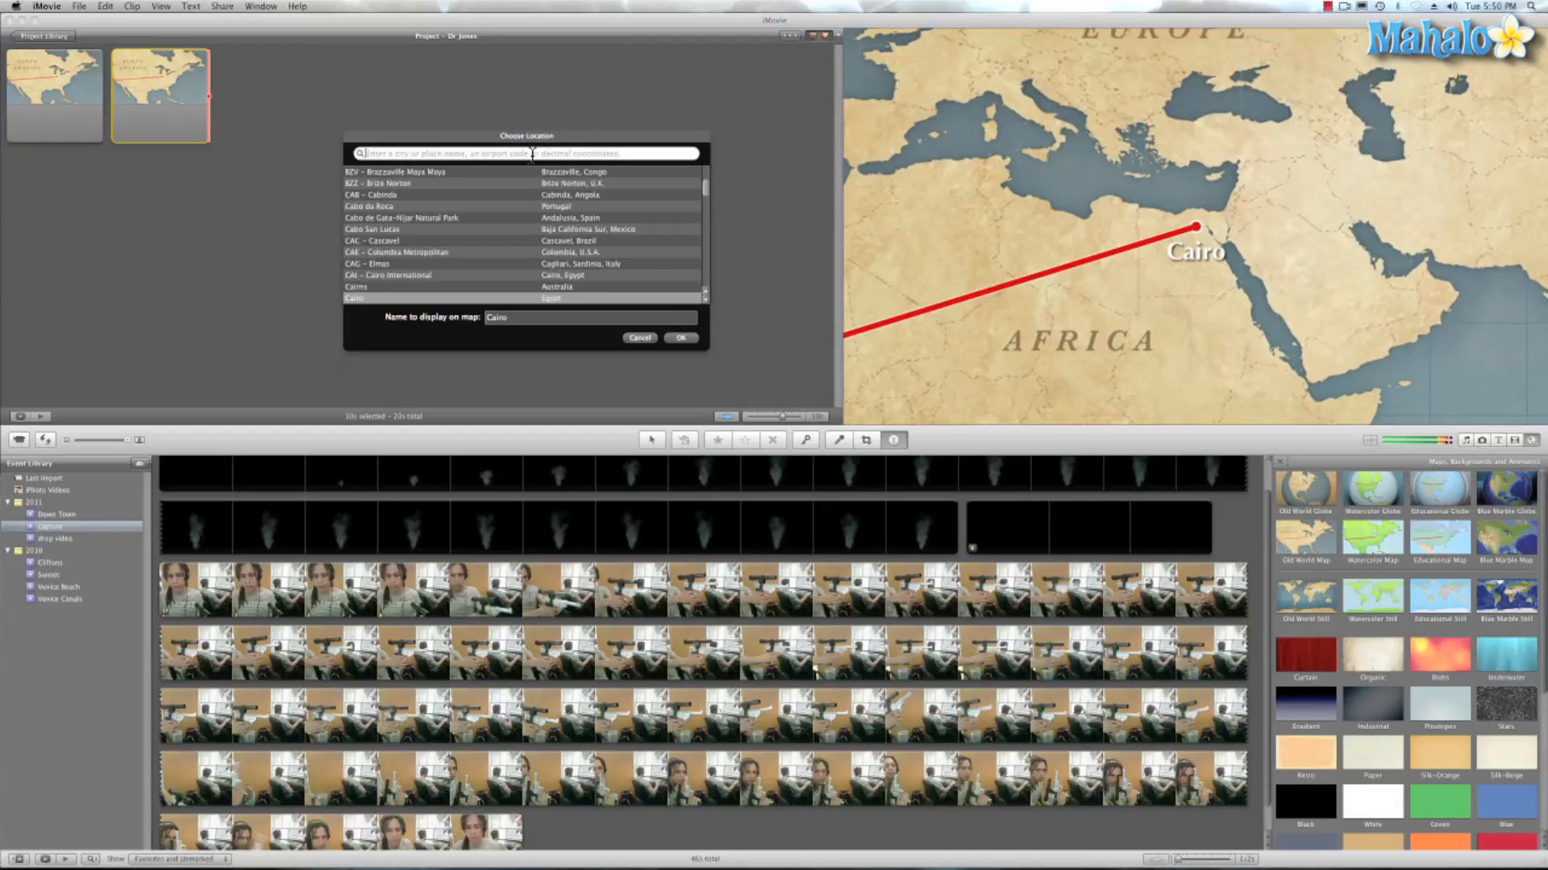
{"action": "type", "text": "Ange"}
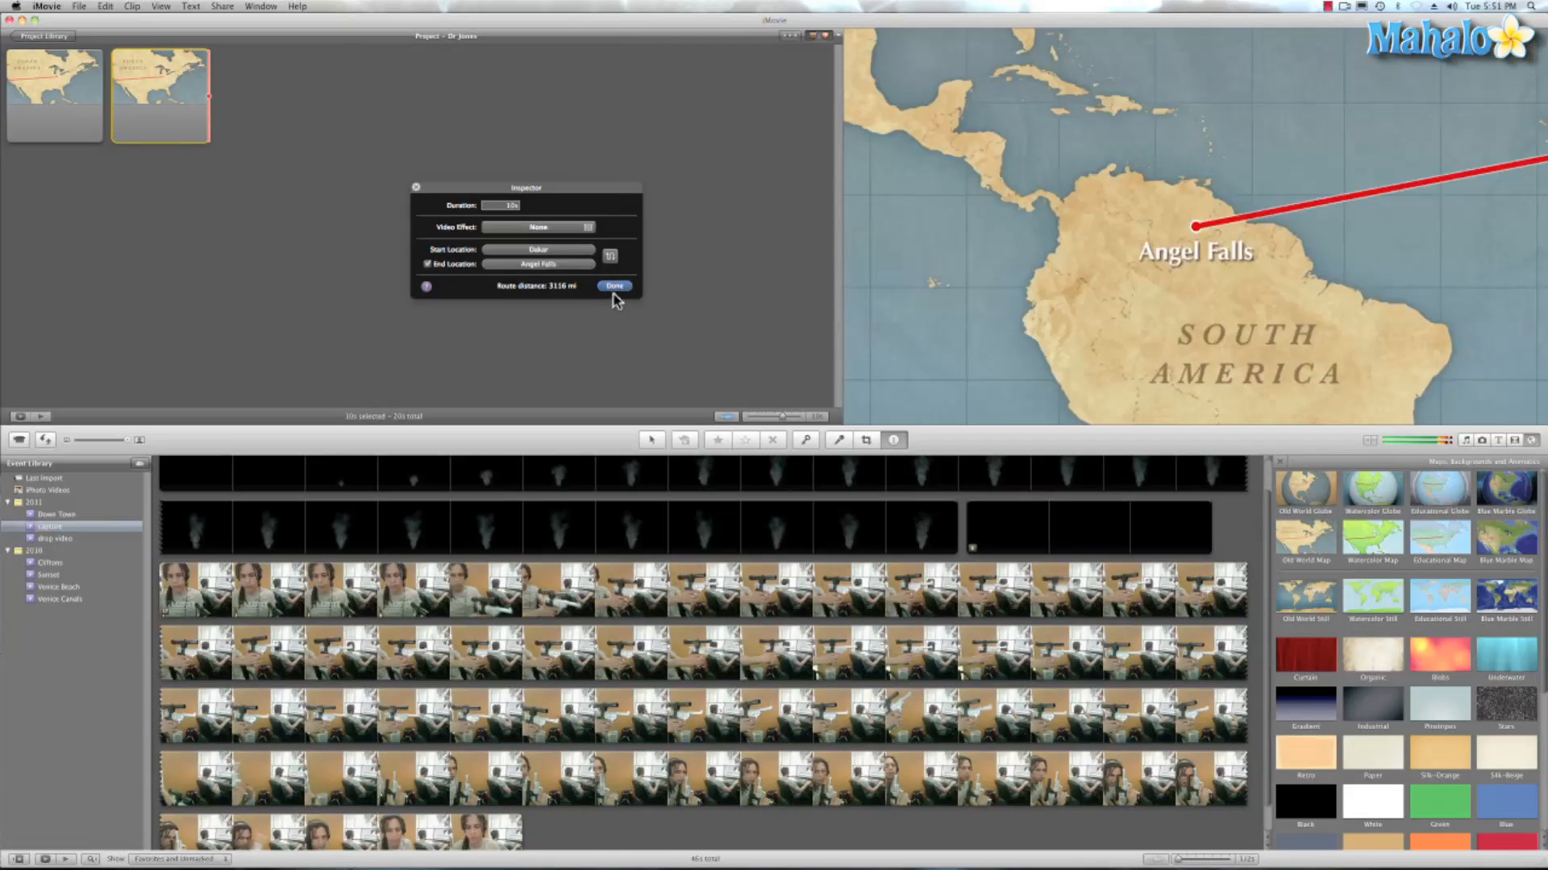
{"action": "left_click", "coordinate": [614, 287]}
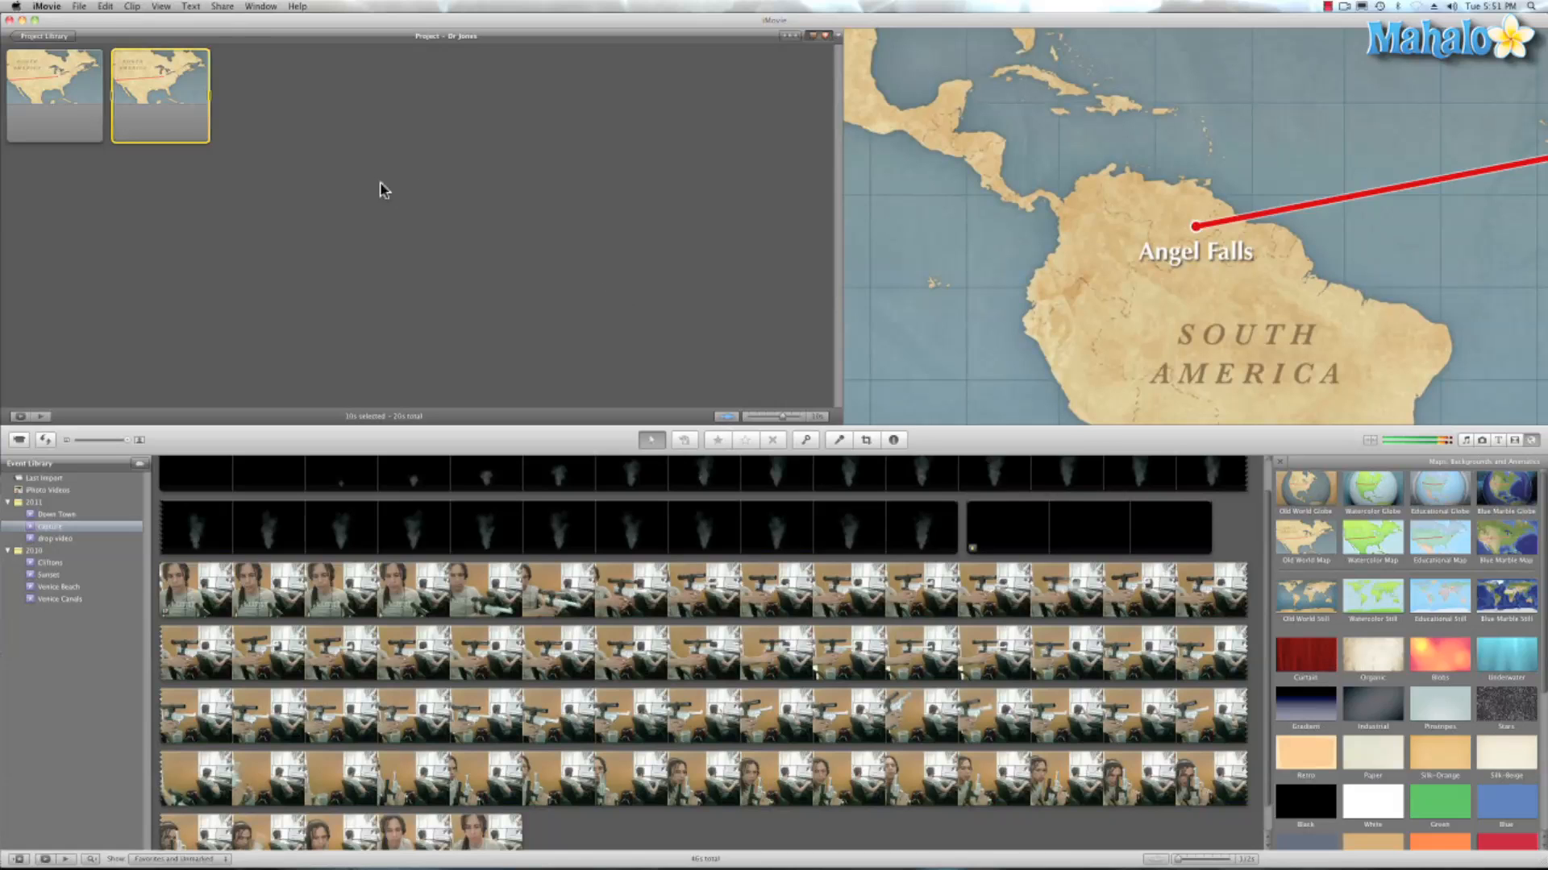
{"action": "left_click", "coordinate": [24, 88]}
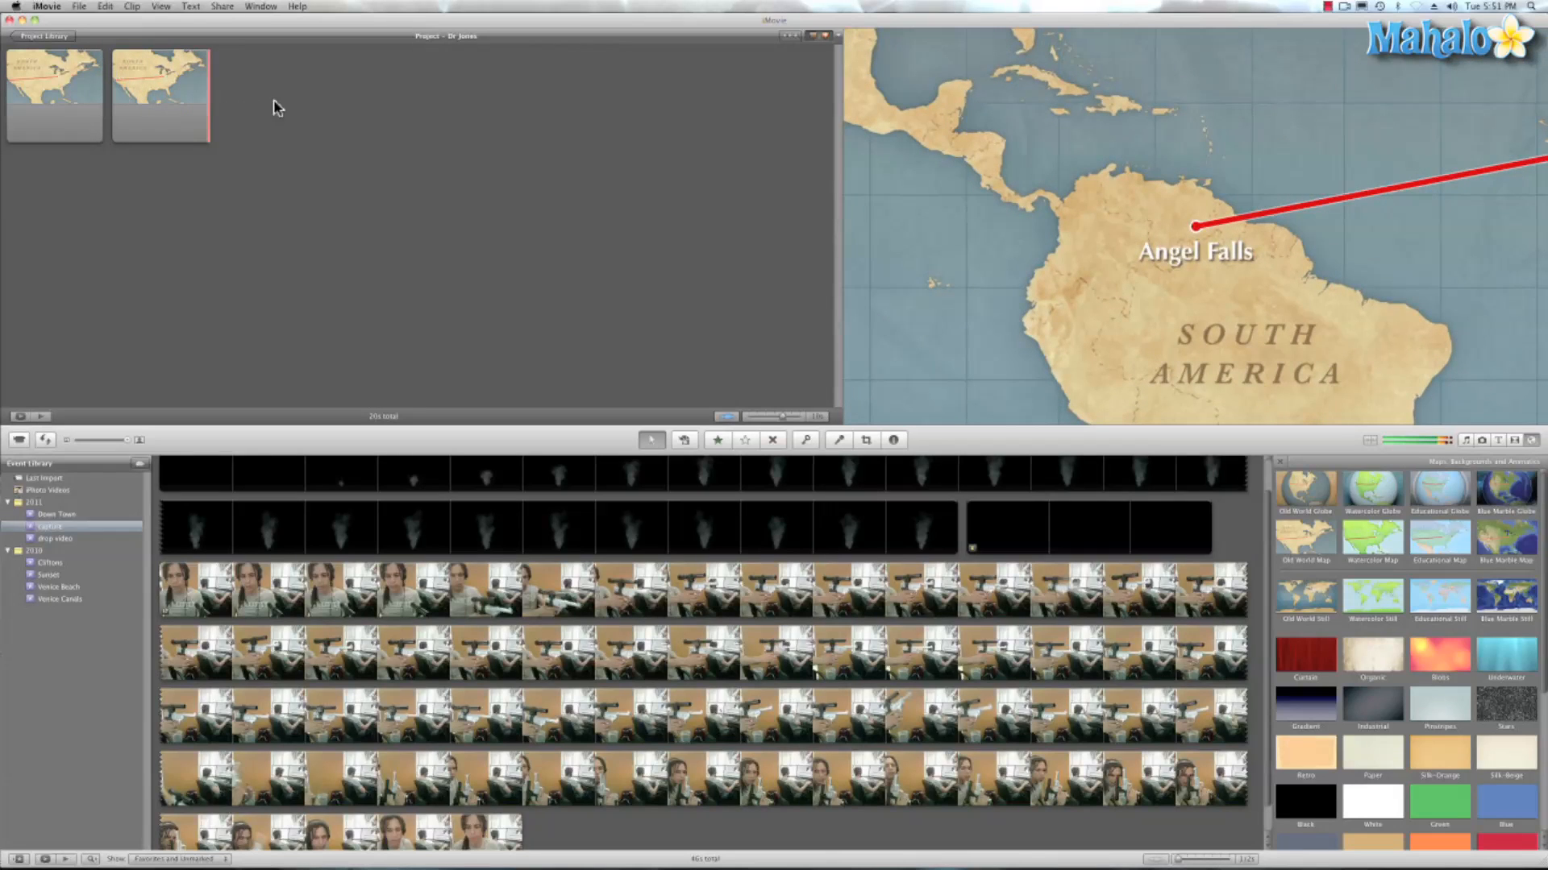
{"action": "mouse_move", "coordinate": [519, 210]}
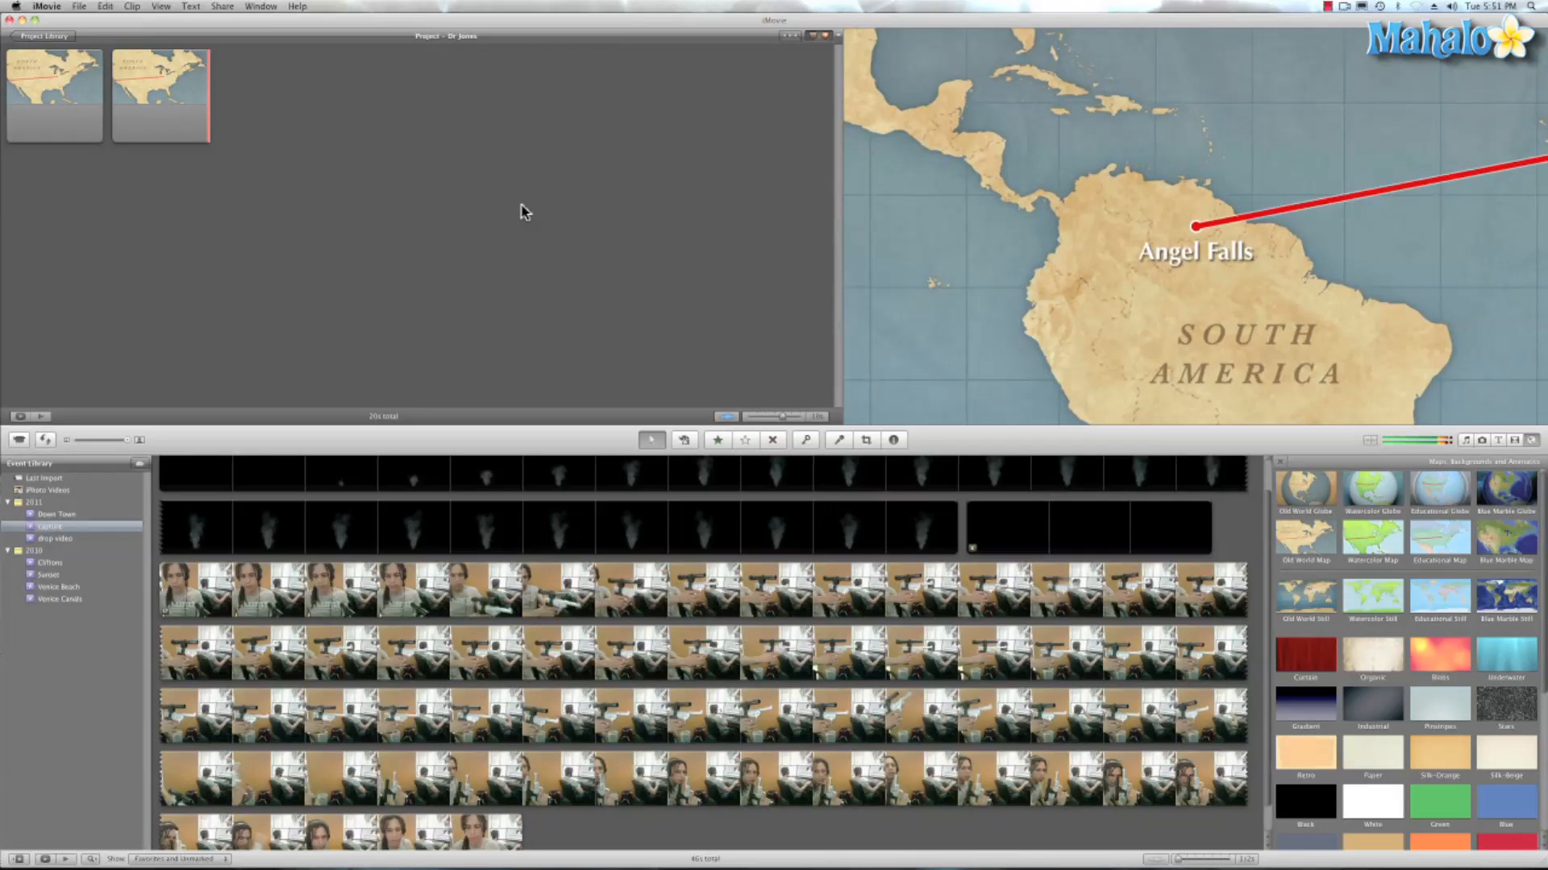
Step: Search 'indian' in Music and drag the Indiana Jones Theme Song in as background music
{"action": "key", "text": "cmd+1"}
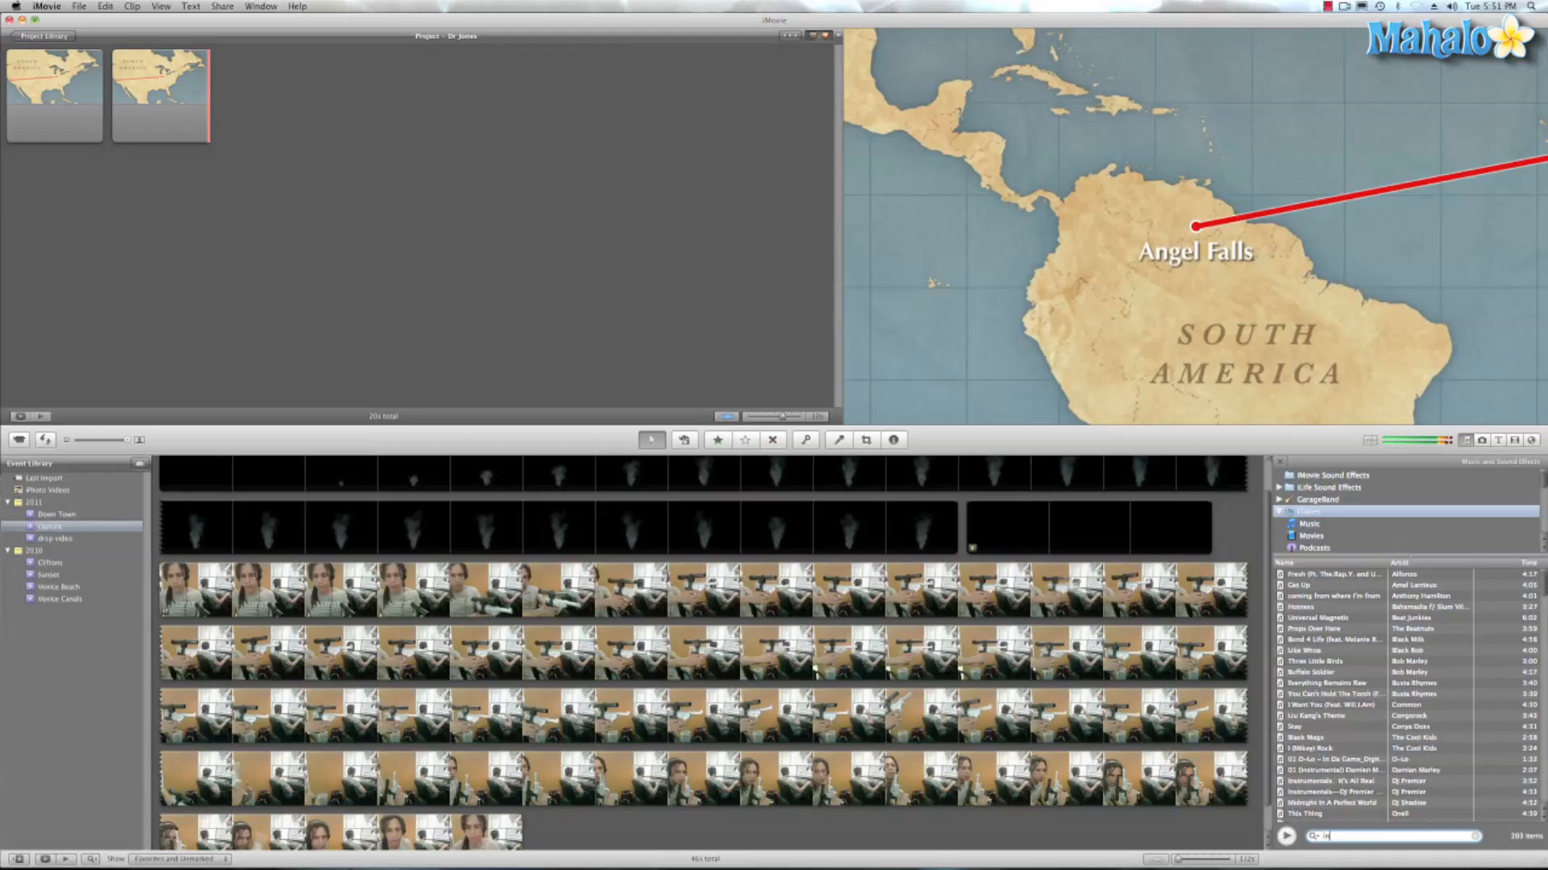
{"action": "type", "text": "indi"}
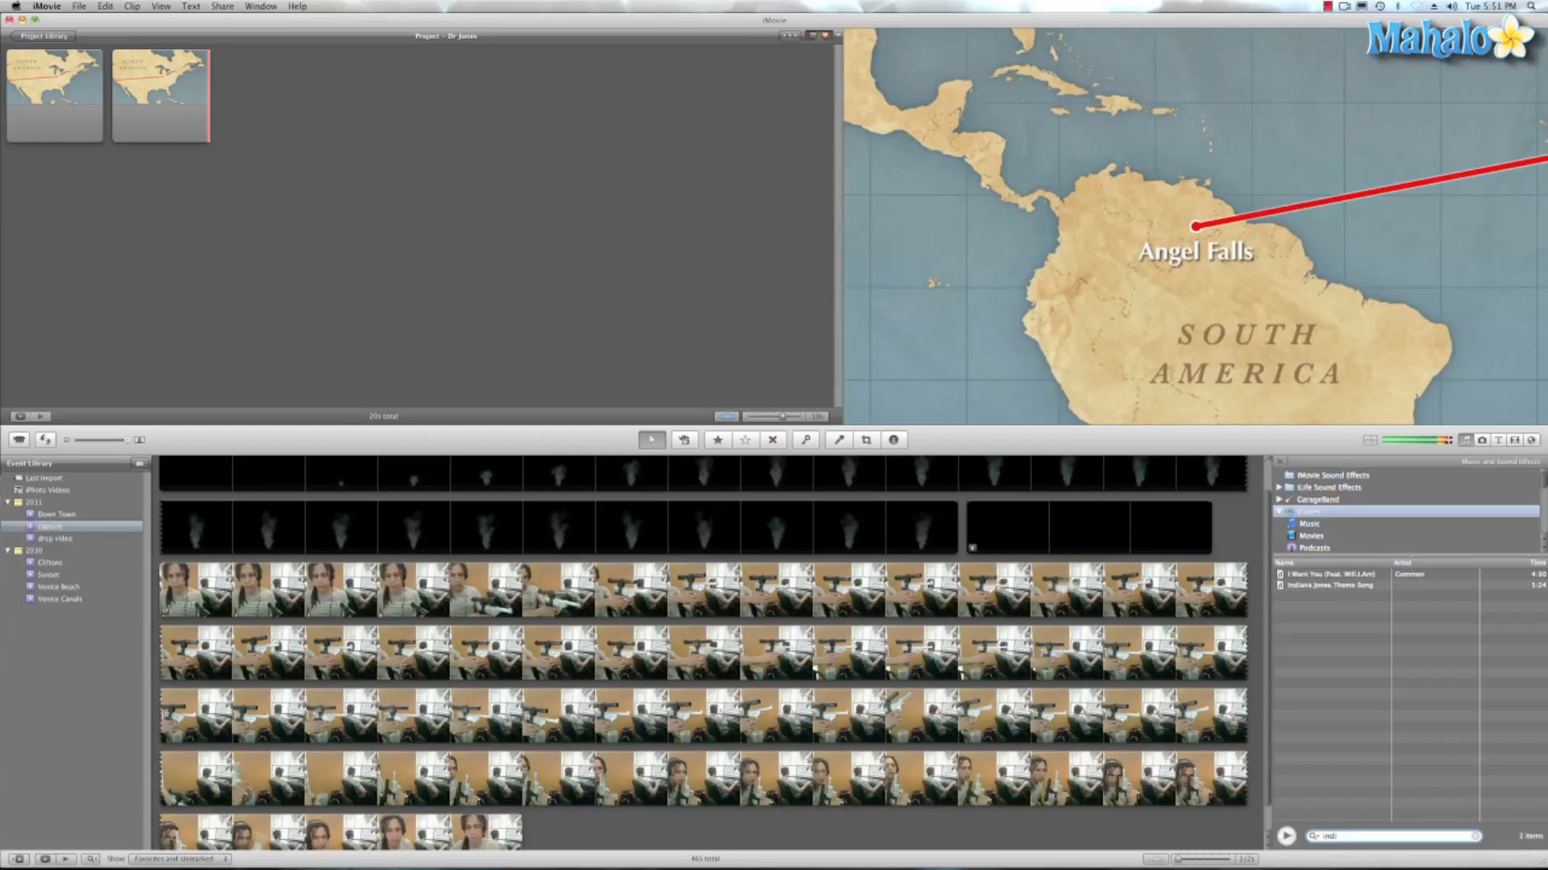
{"action": "type", "text": "indian"}
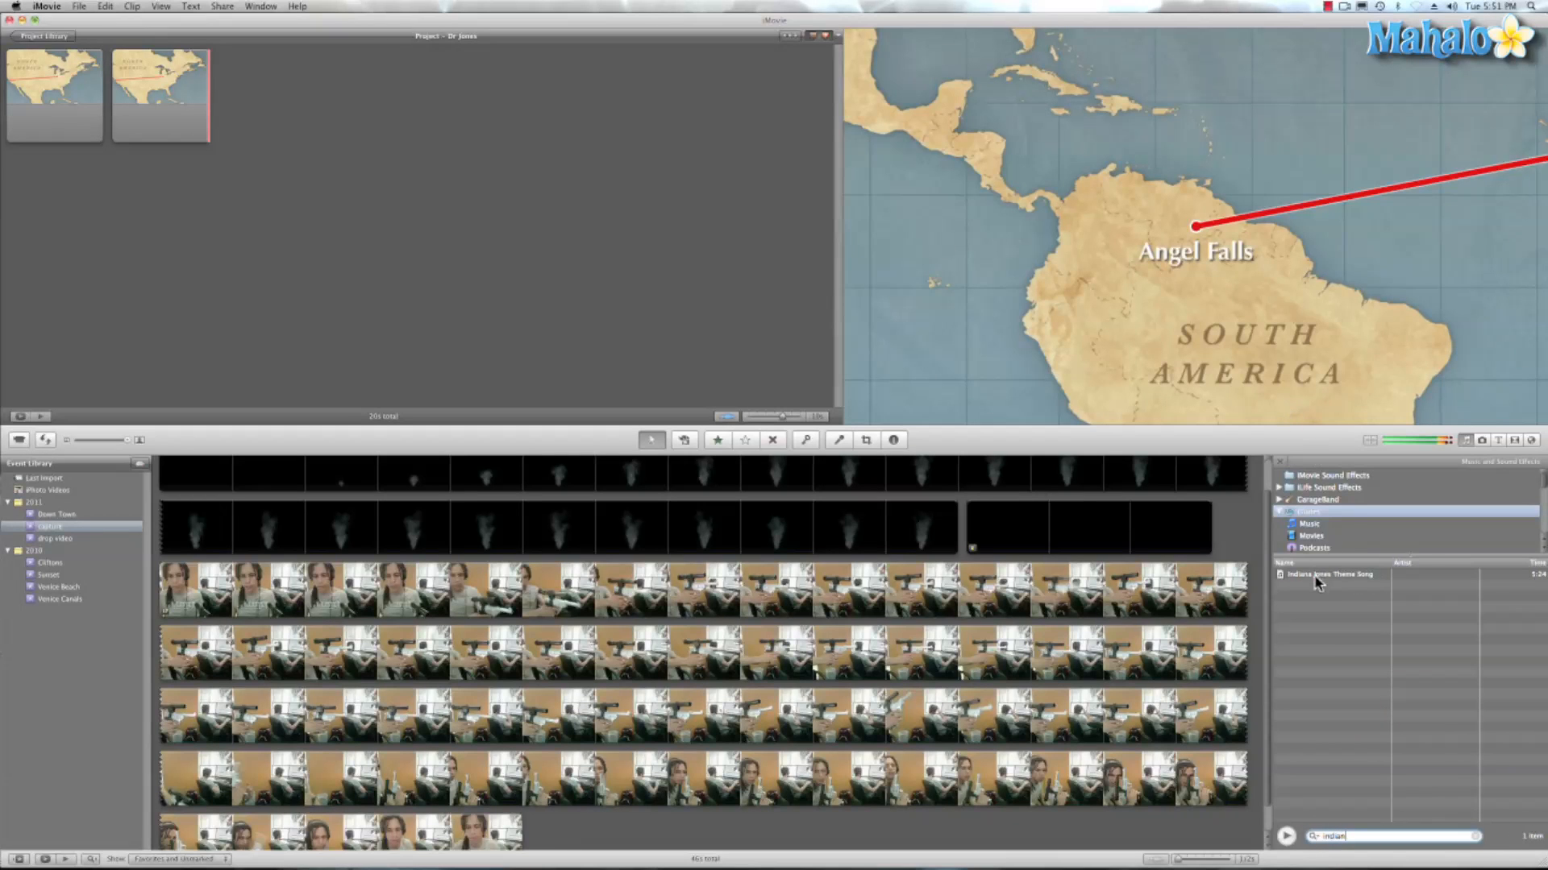
{"action": "left_click_drag", "start_coordinate": [1330, 574], "coordinate": [463, 246]}
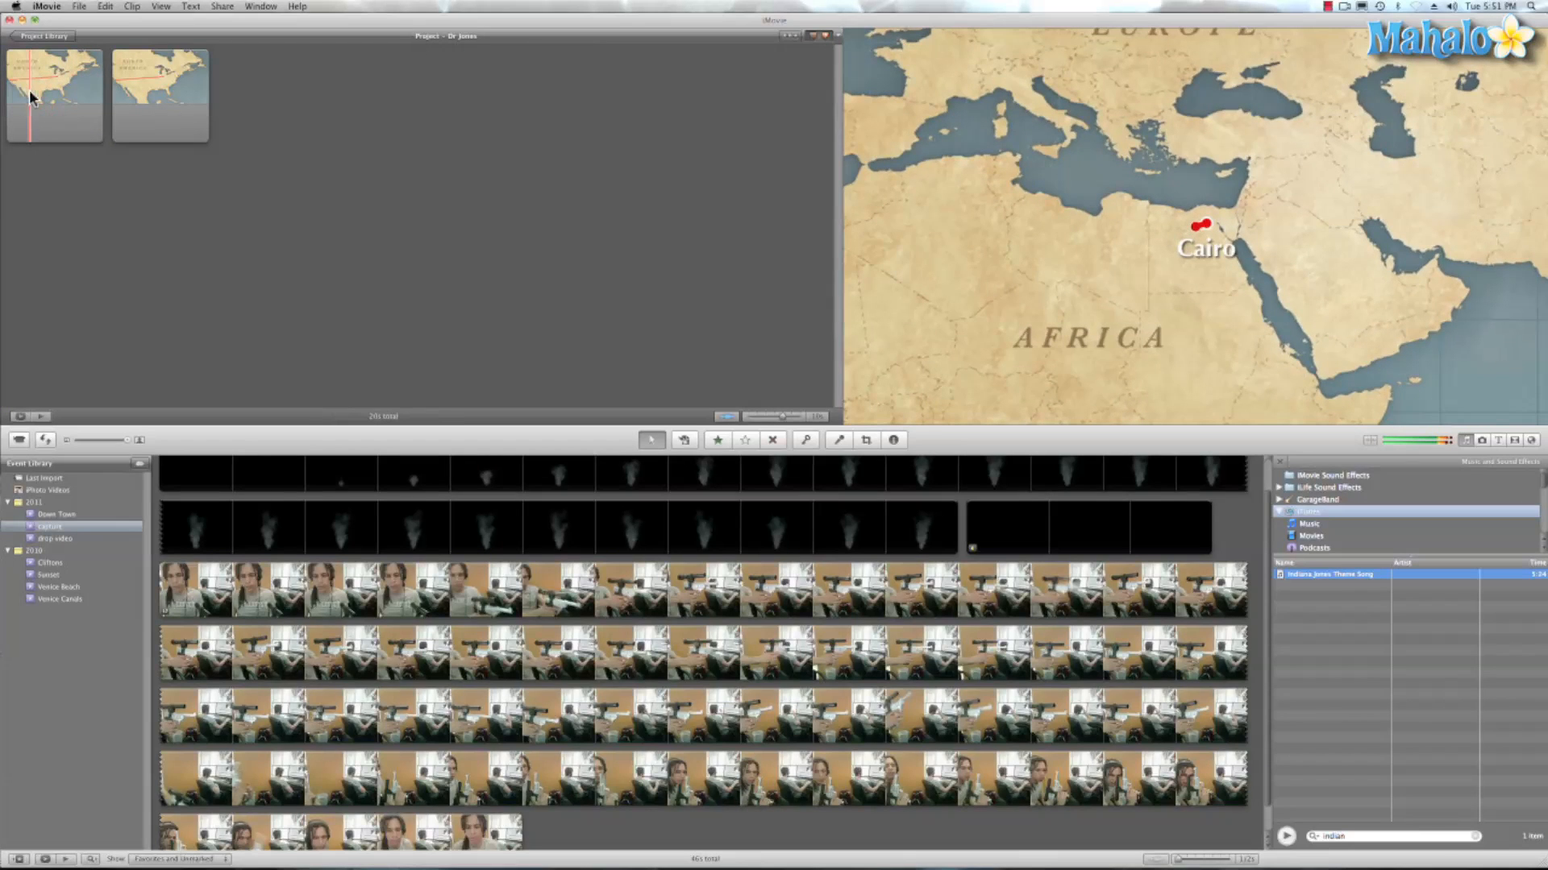
{"action": "left_click_drag", "start_coordinate": [1327, 574], "coordinate": [108, 168]}
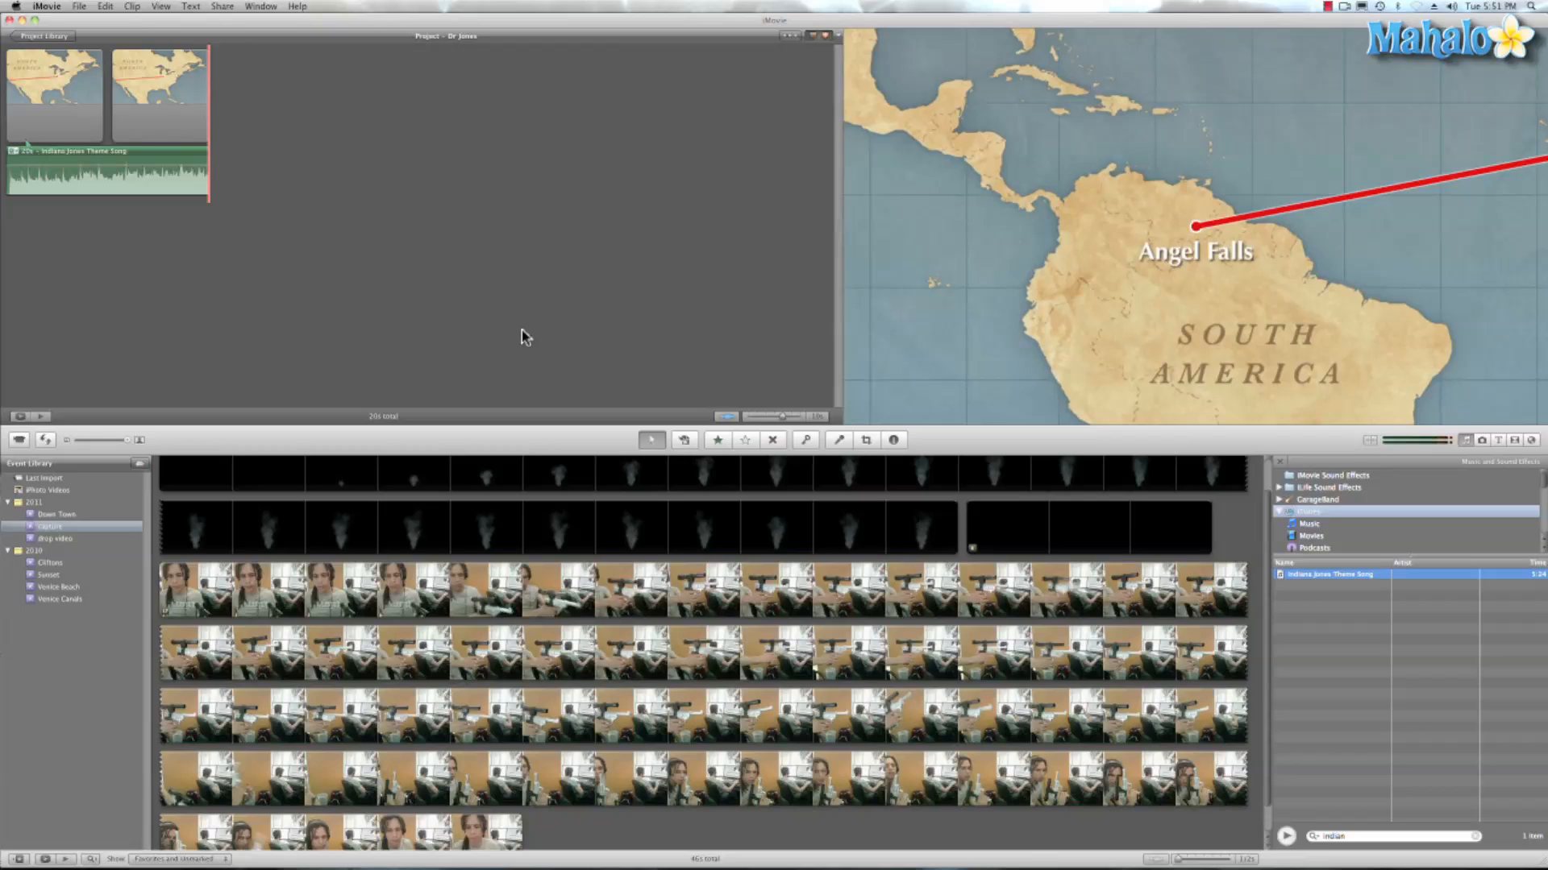
{"action": "mouse_move", "coordinate": [722, 377]}
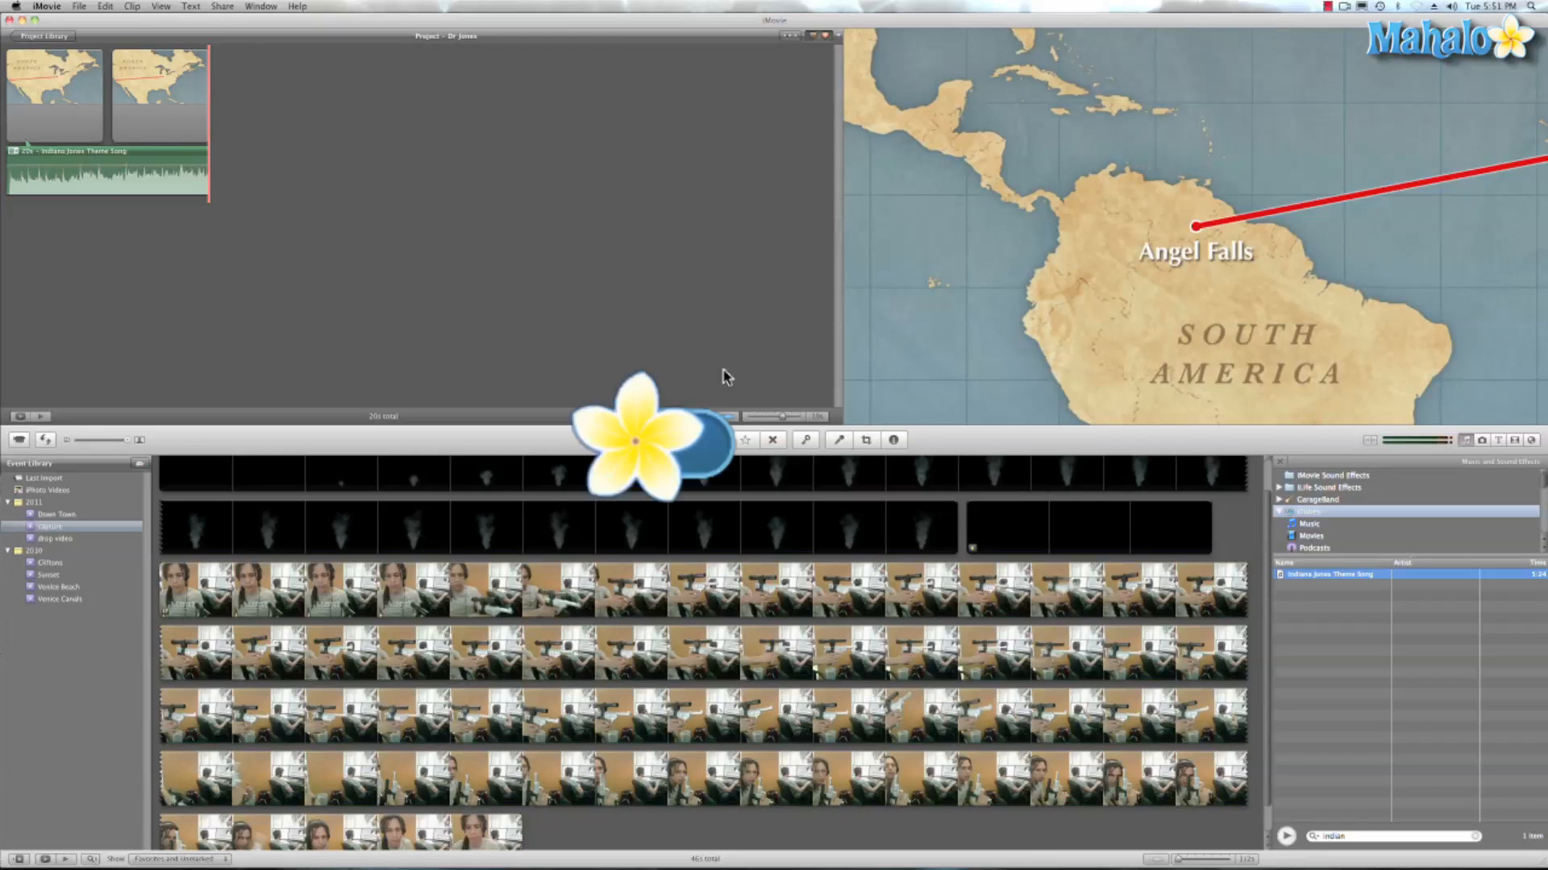
Step: Add a Fade to Black transition from the Transitions browser and preview the project full screen
{"action": "key", "text": "cmd+4"}
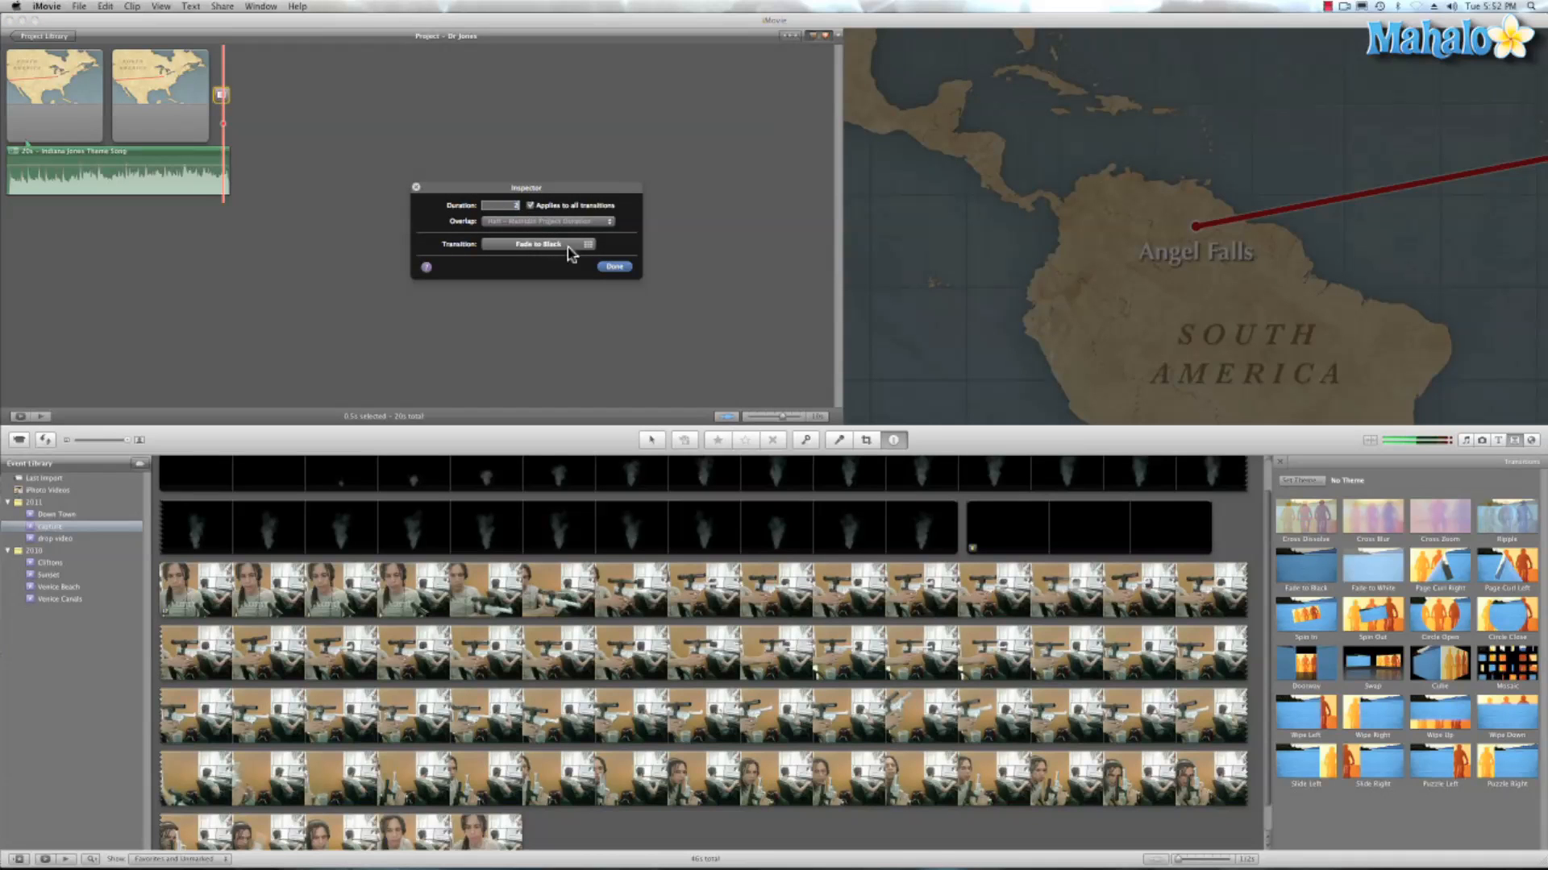
{"action": "left_click", "coordinate": [613, 266]}
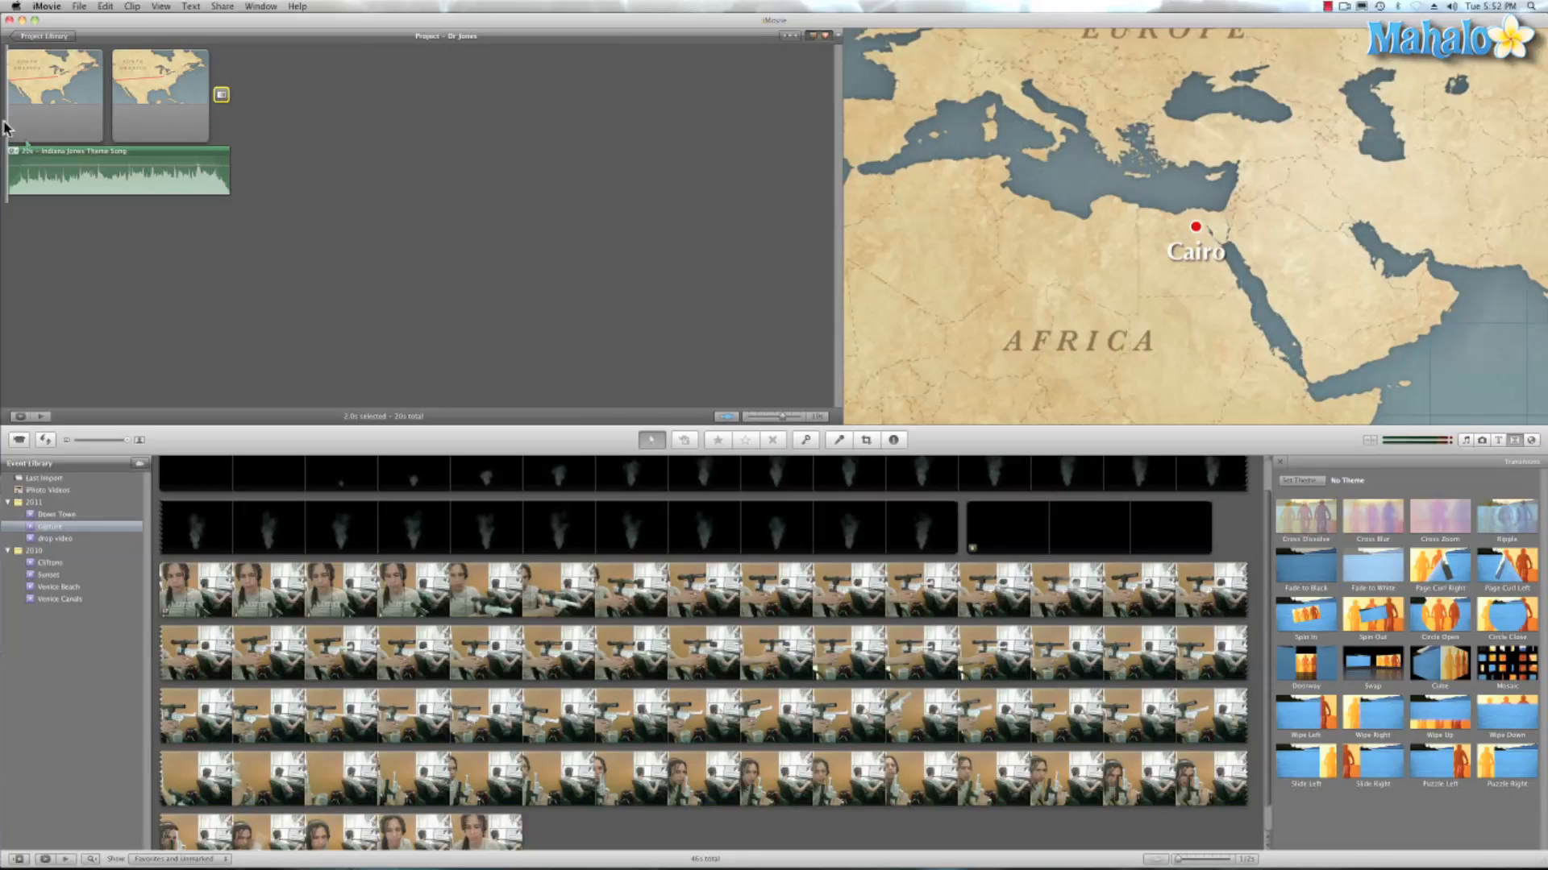
{"action": "key", "text": "cmd+g"}
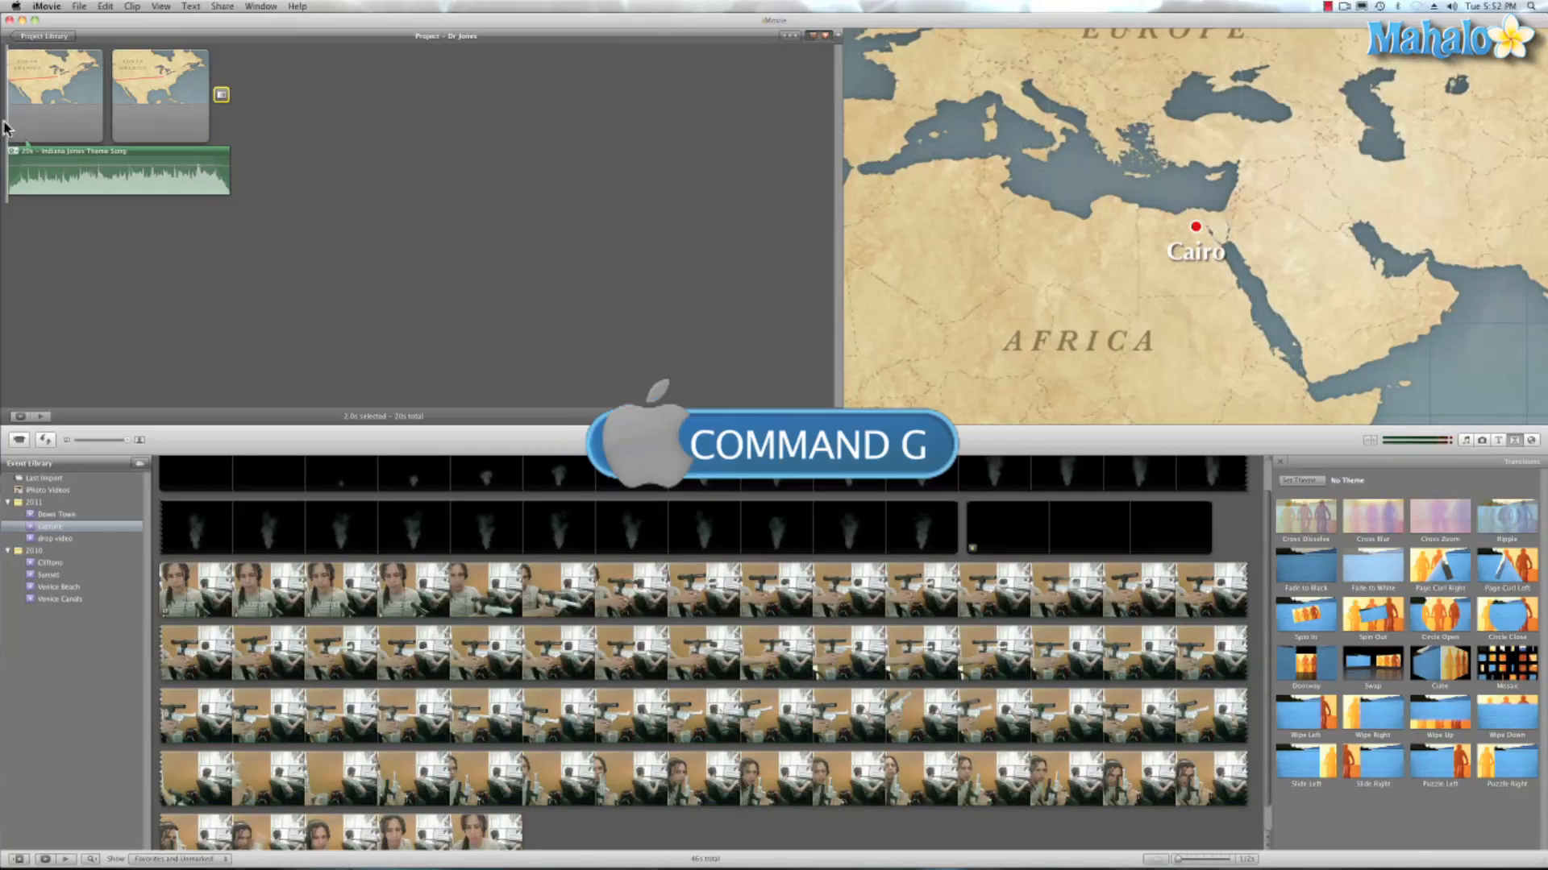